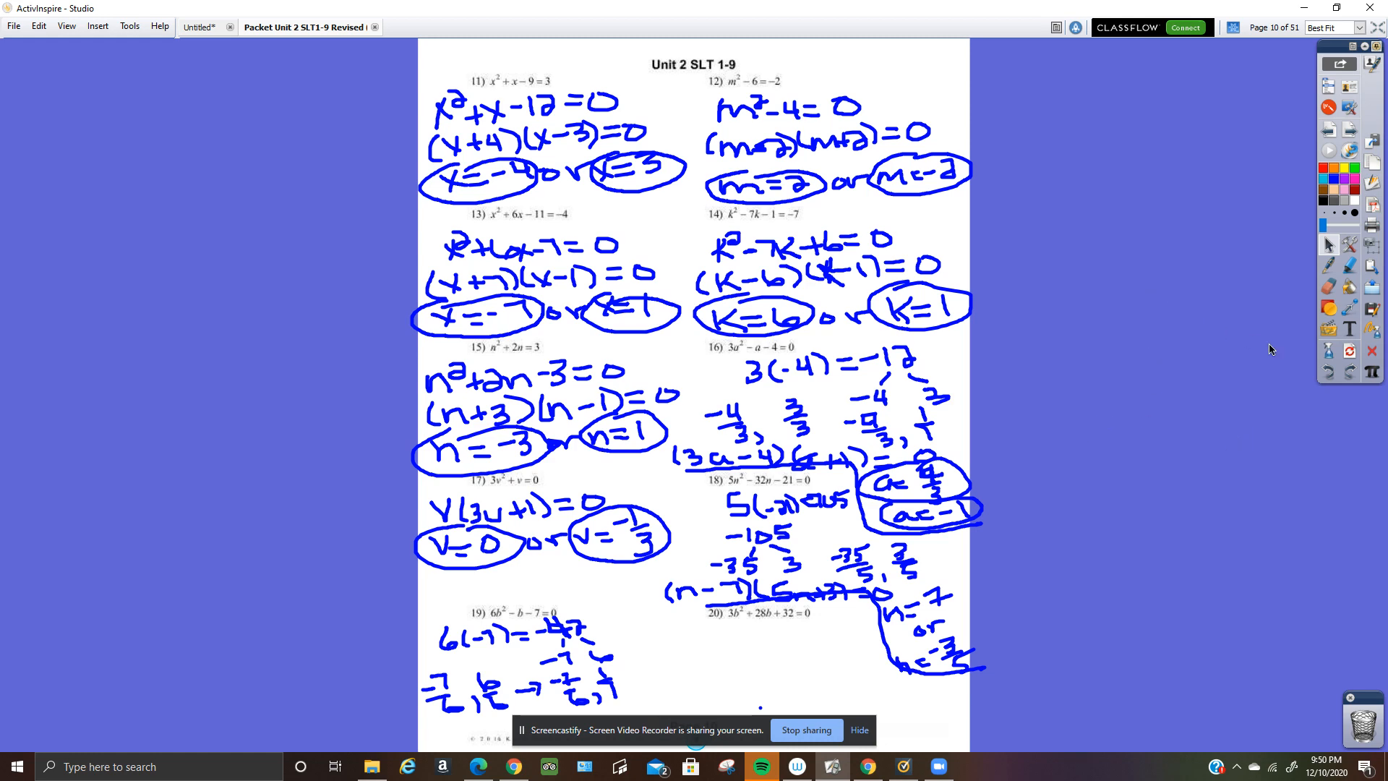
mouse_move(1322, 342)
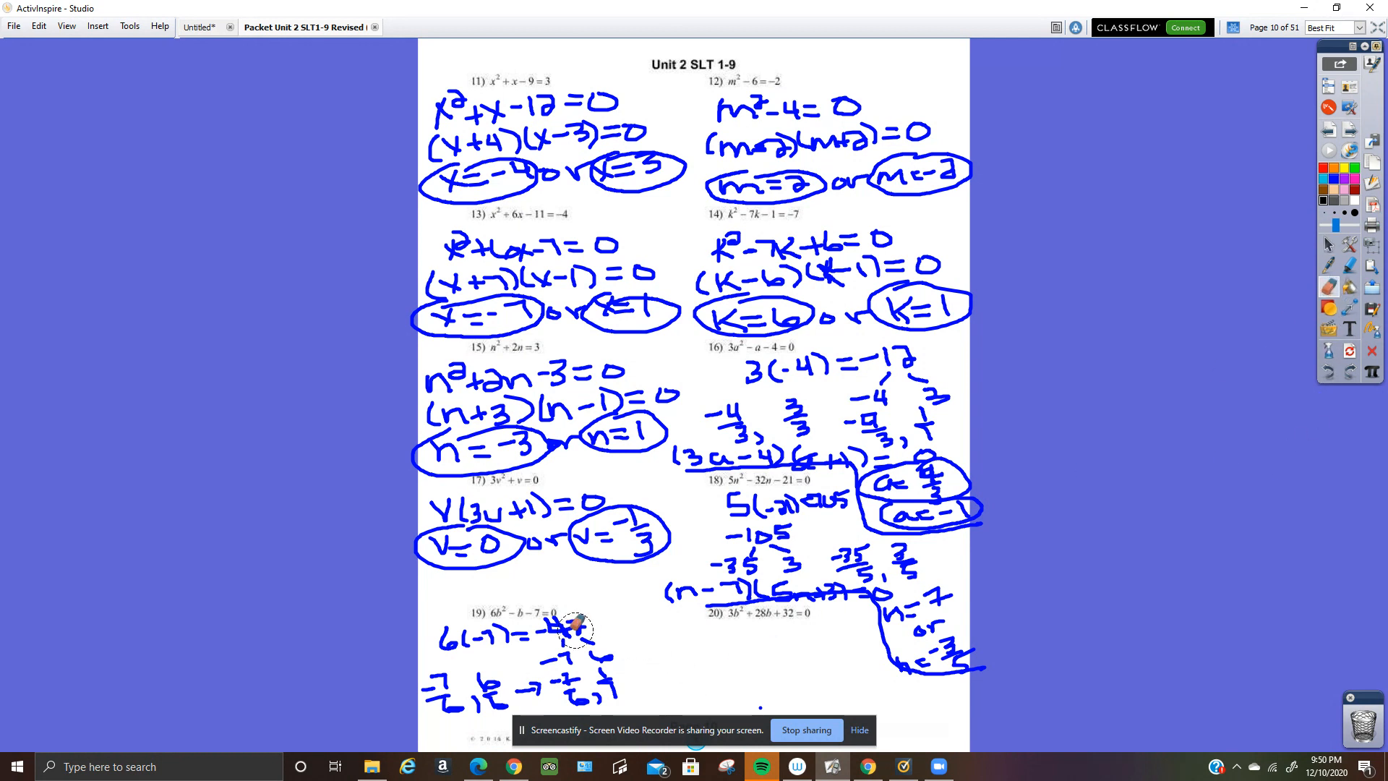
Erase the old blue ink working beneath problem 19.
drag(576, 628, 443, 668)
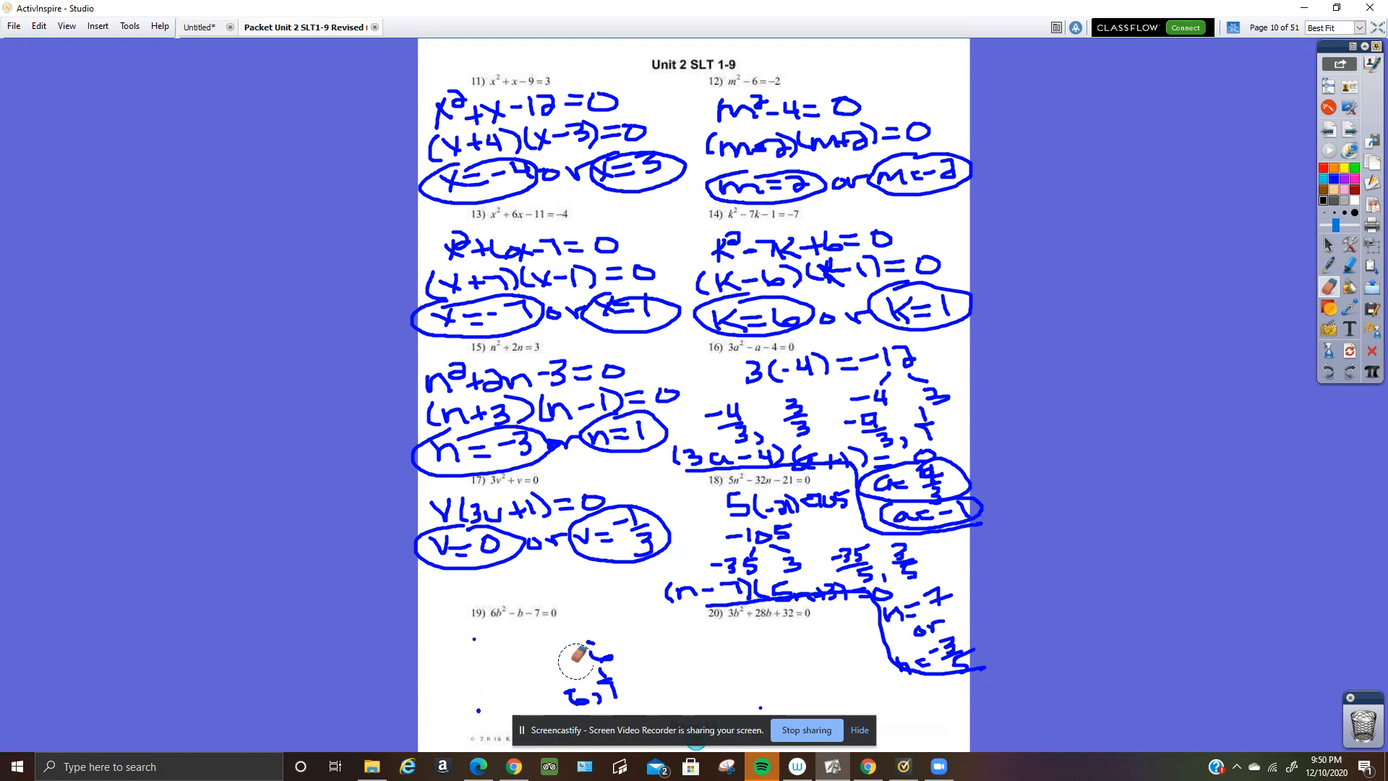
drag(580, 673, 482, 638)
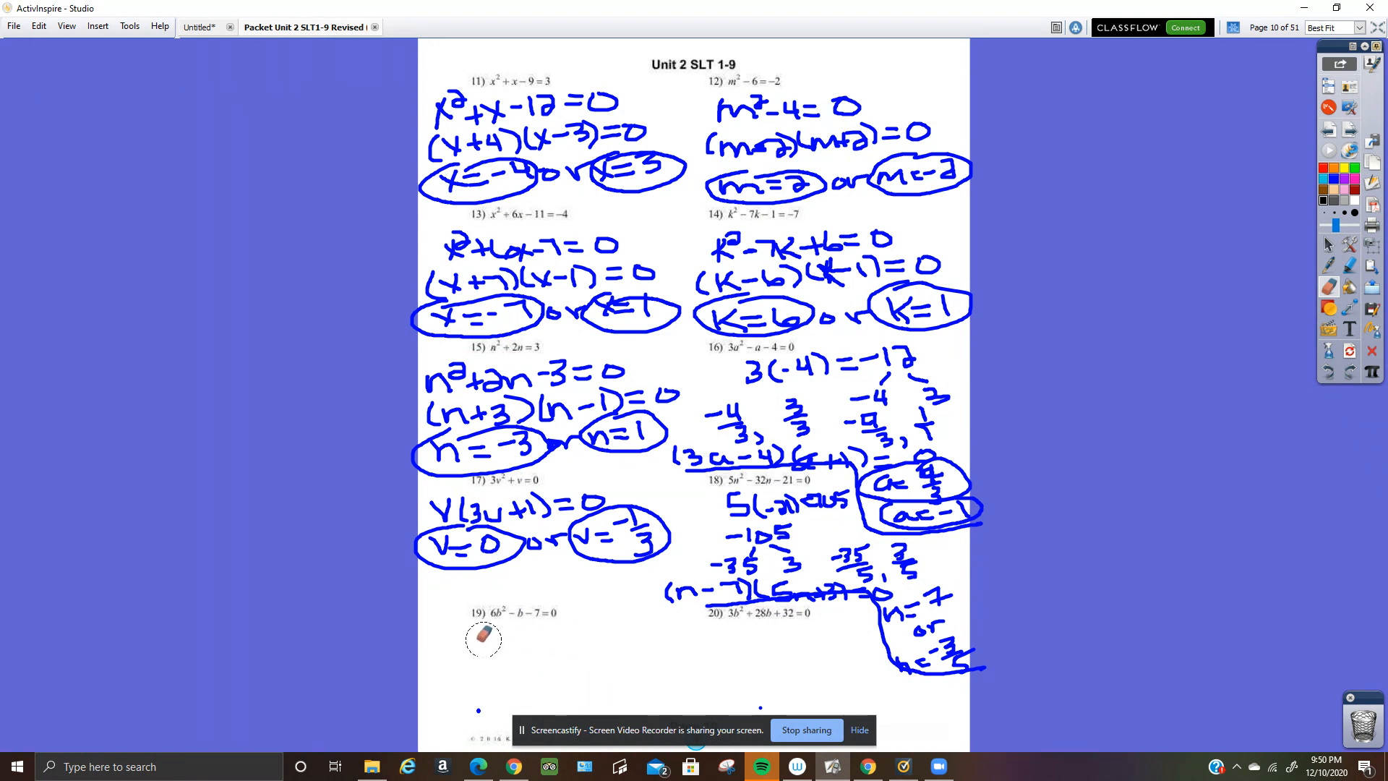
mouse_move(478, 686)
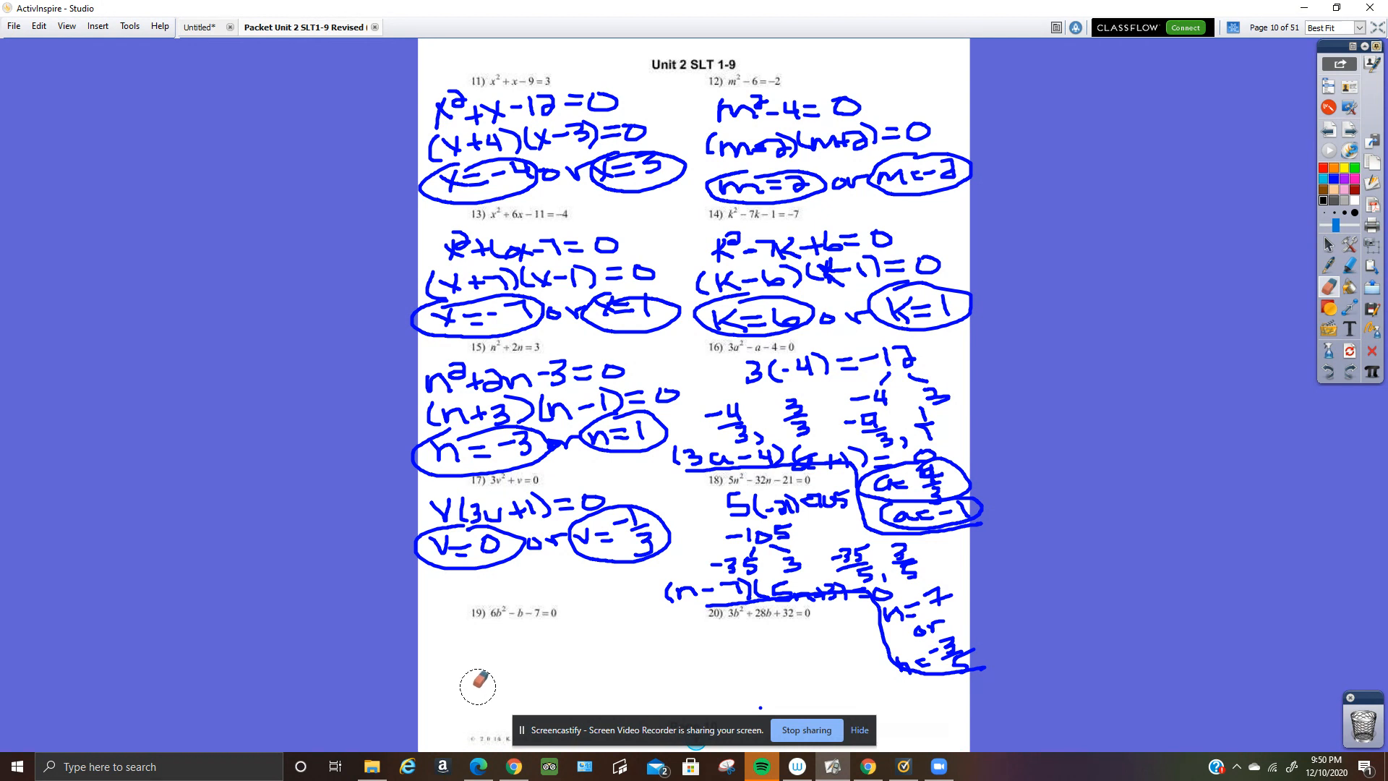
mouse_move(770, 696)
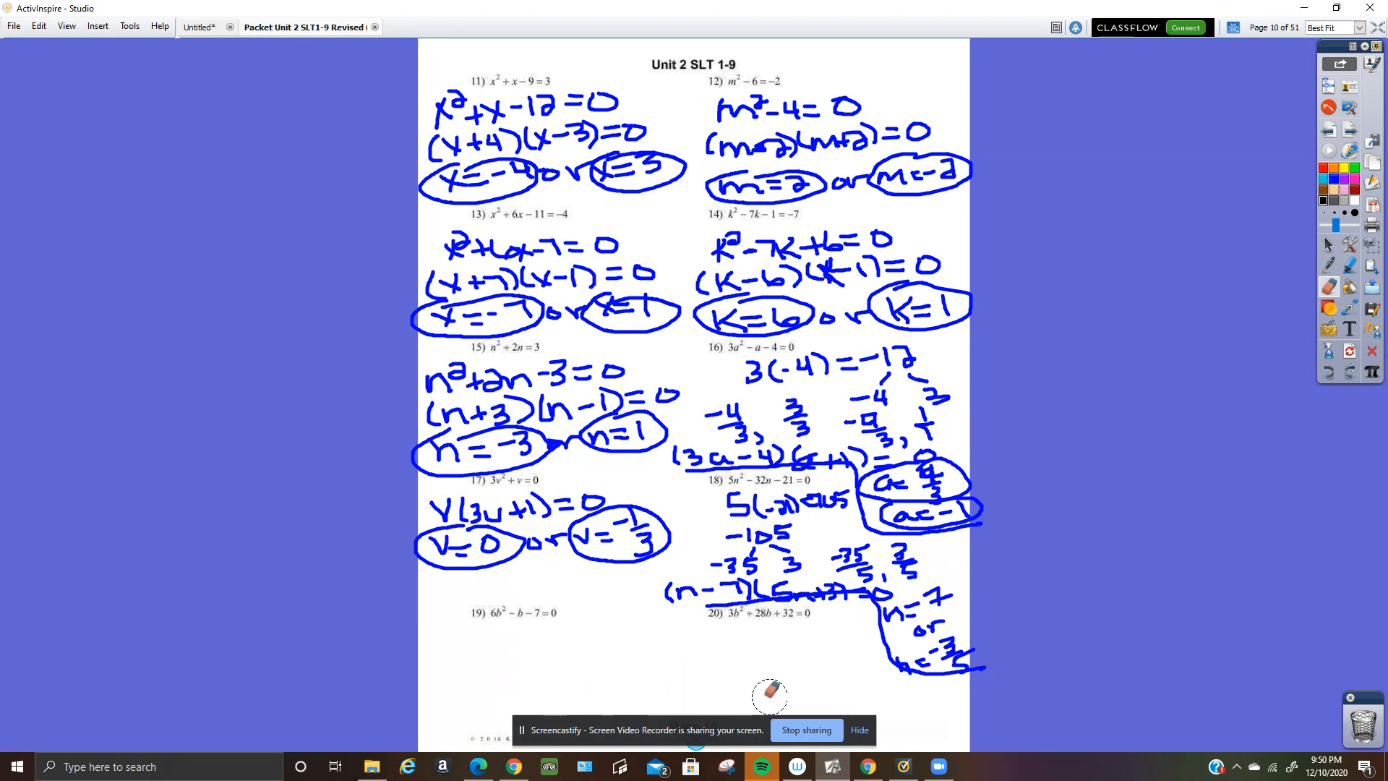
mouse_move(509, 707)
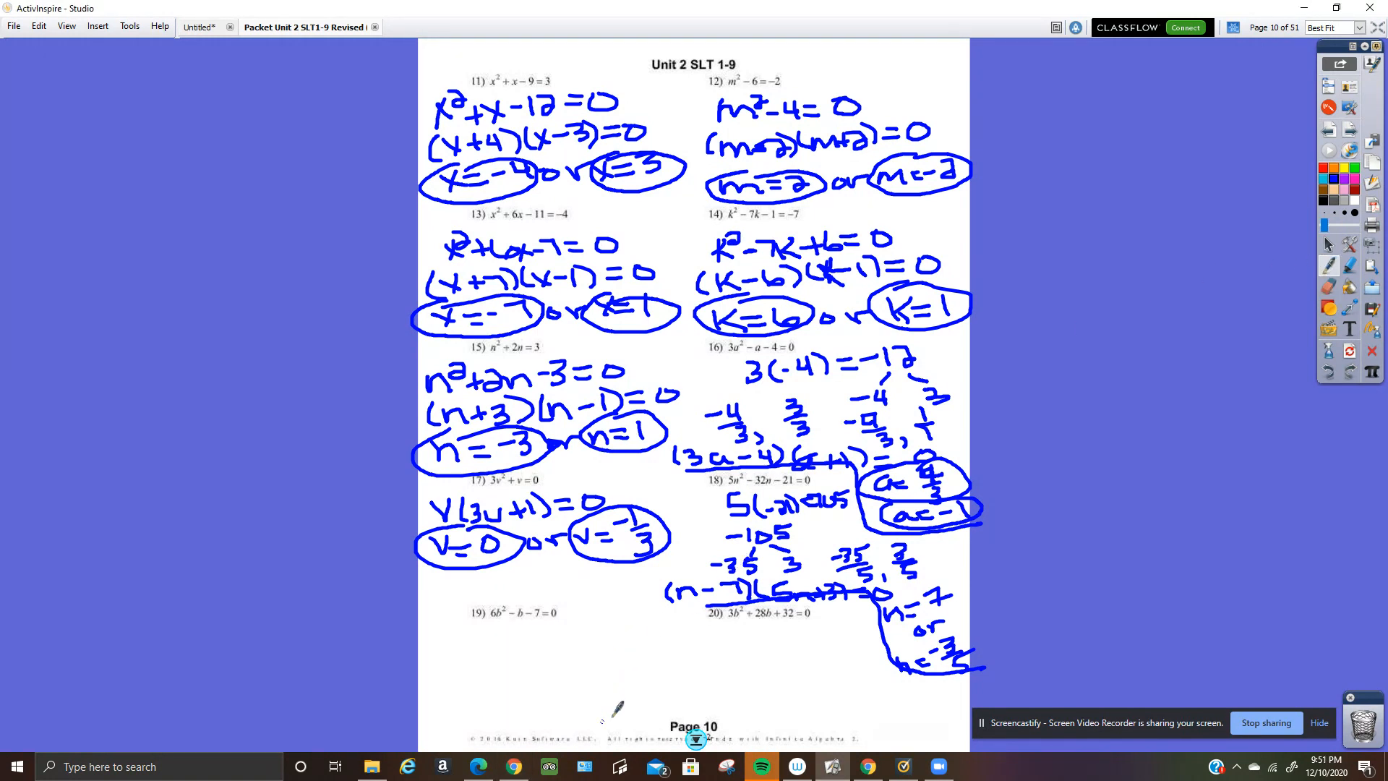
mouse_move(910, 623)
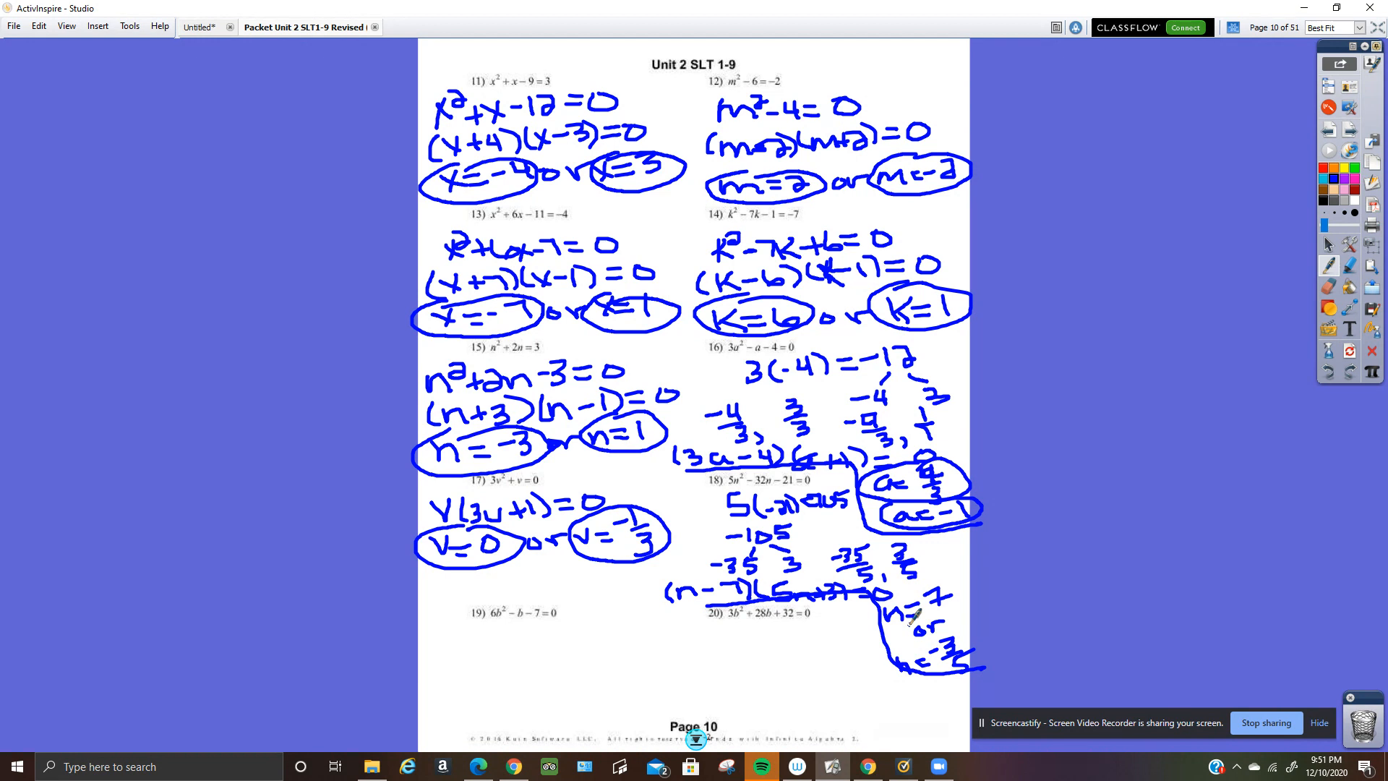
mouse_move(609, 637)
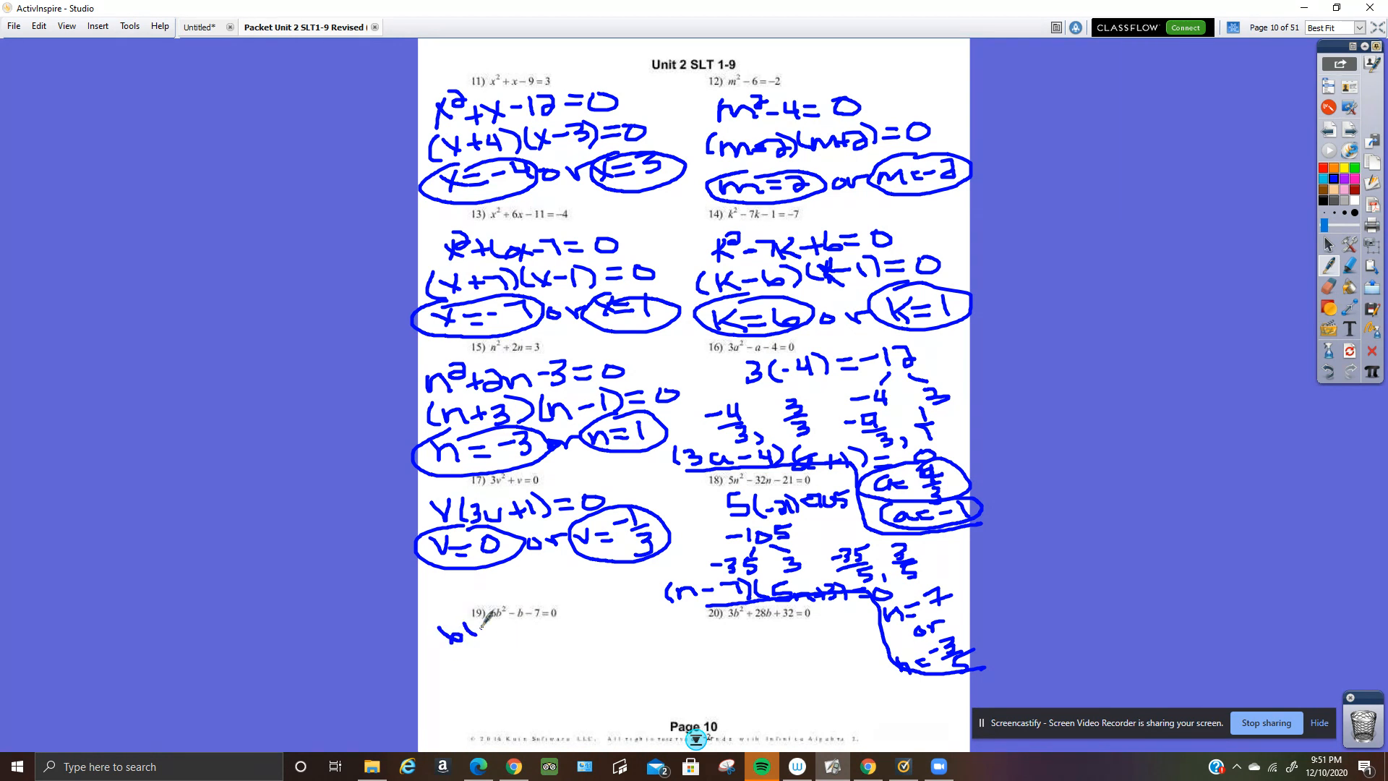
Write problem 19's ac product, factor pair summing to -1, and fractions over 6.
drag(461, 628, 522, 620)
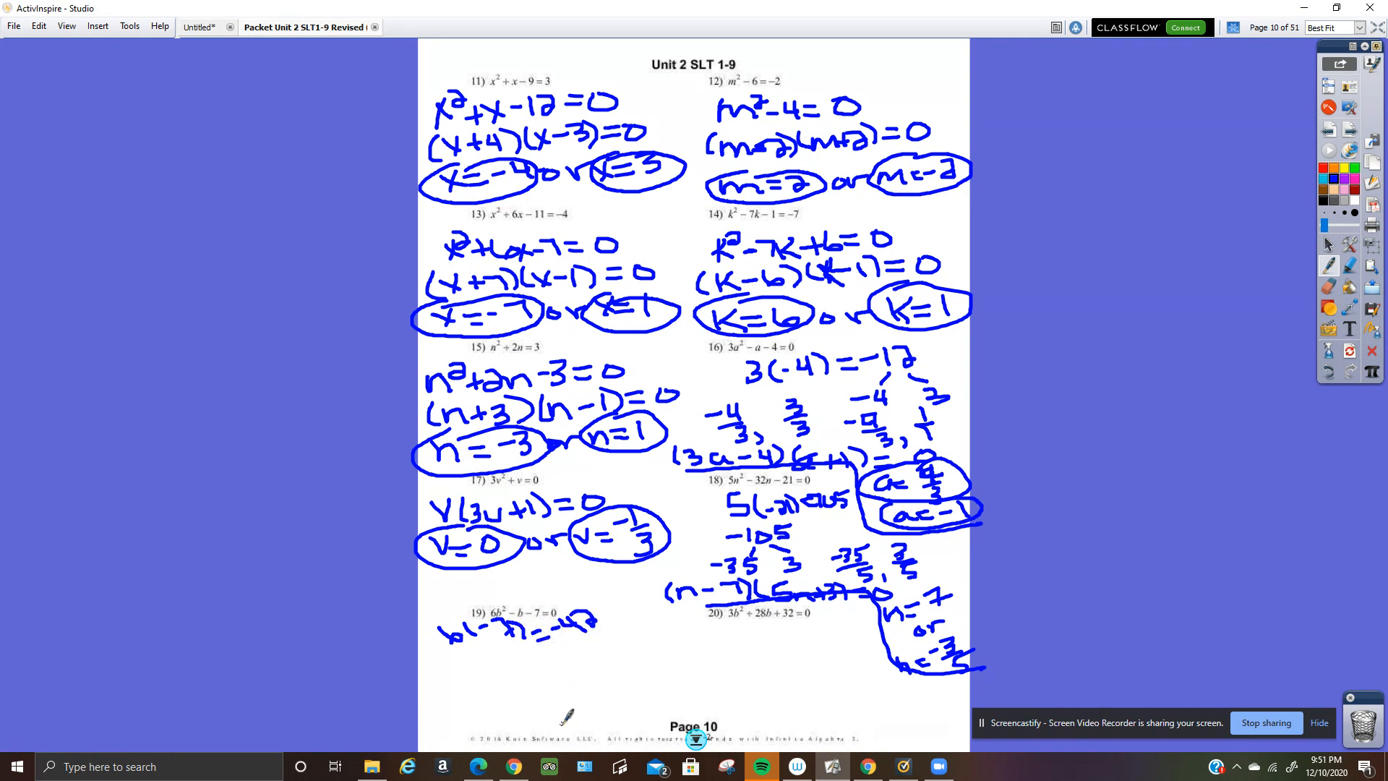
mouse_move(486, 668)
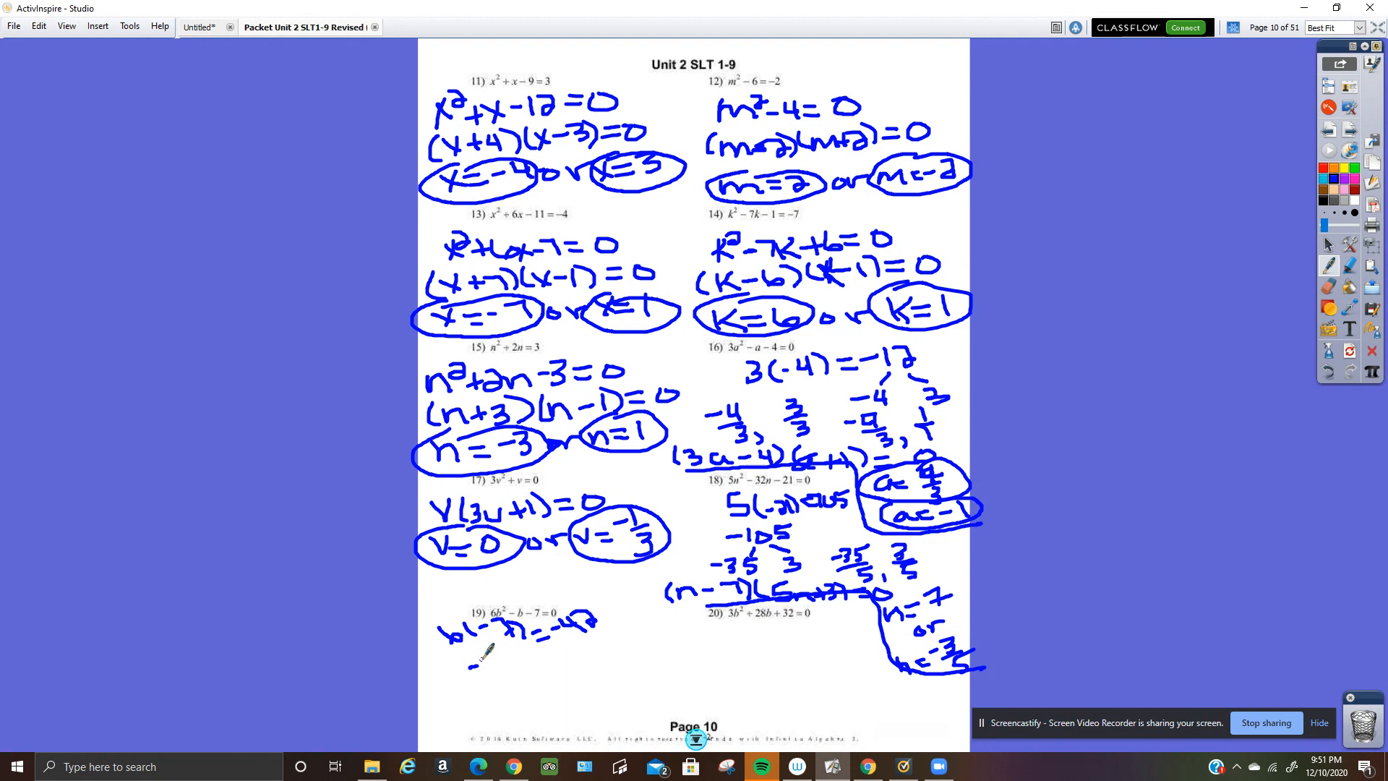
drag(470, 659, 492, 668)
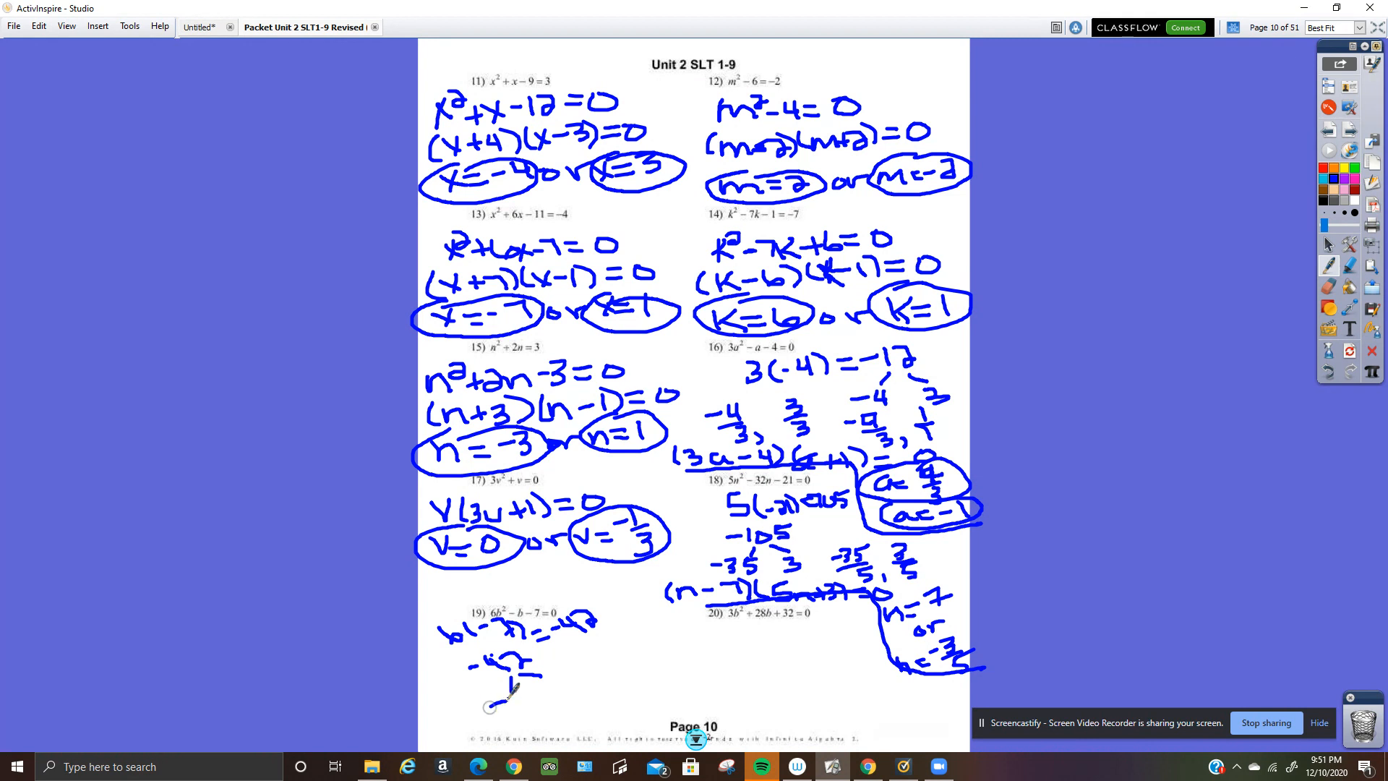
drag(500, 686, 571, 699)
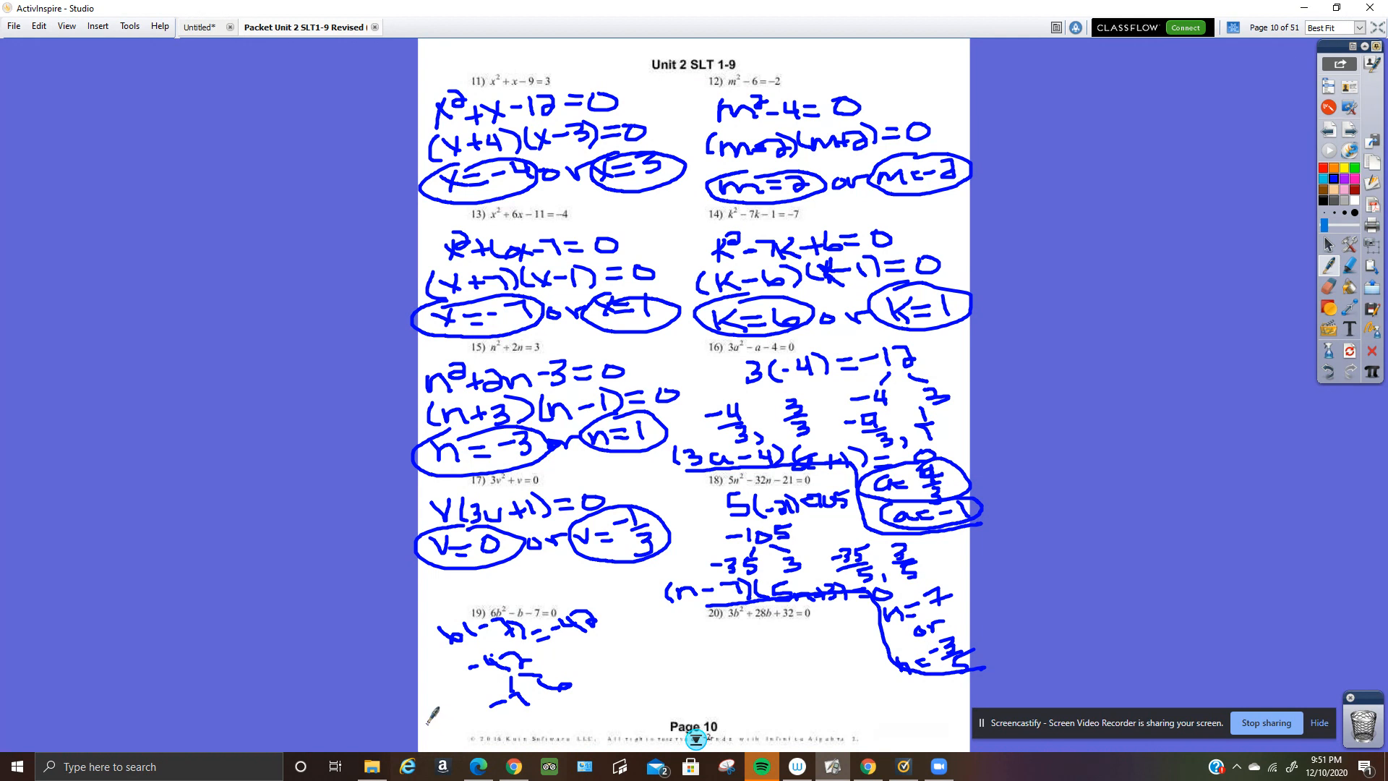
drag(429, 721, 457, 713)
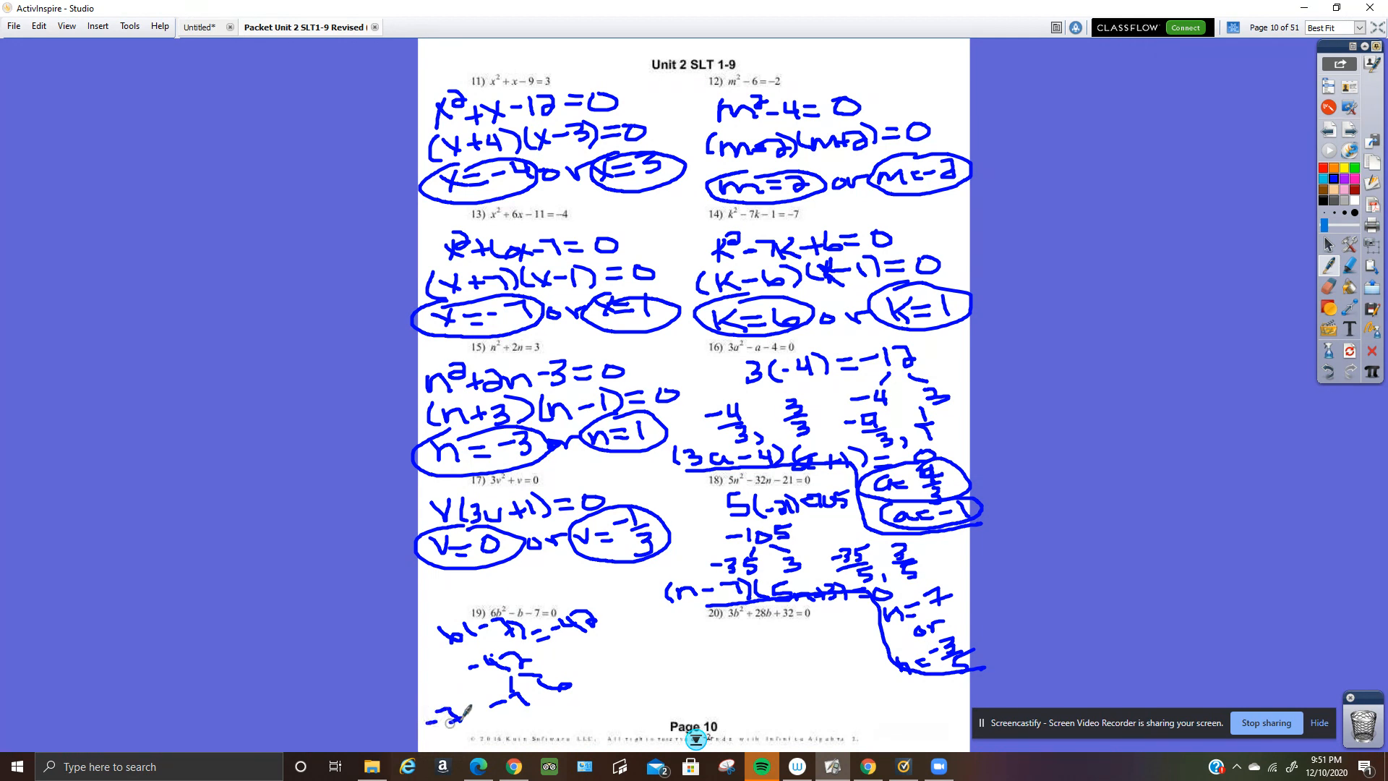
drag(442, 713, 469, 739)
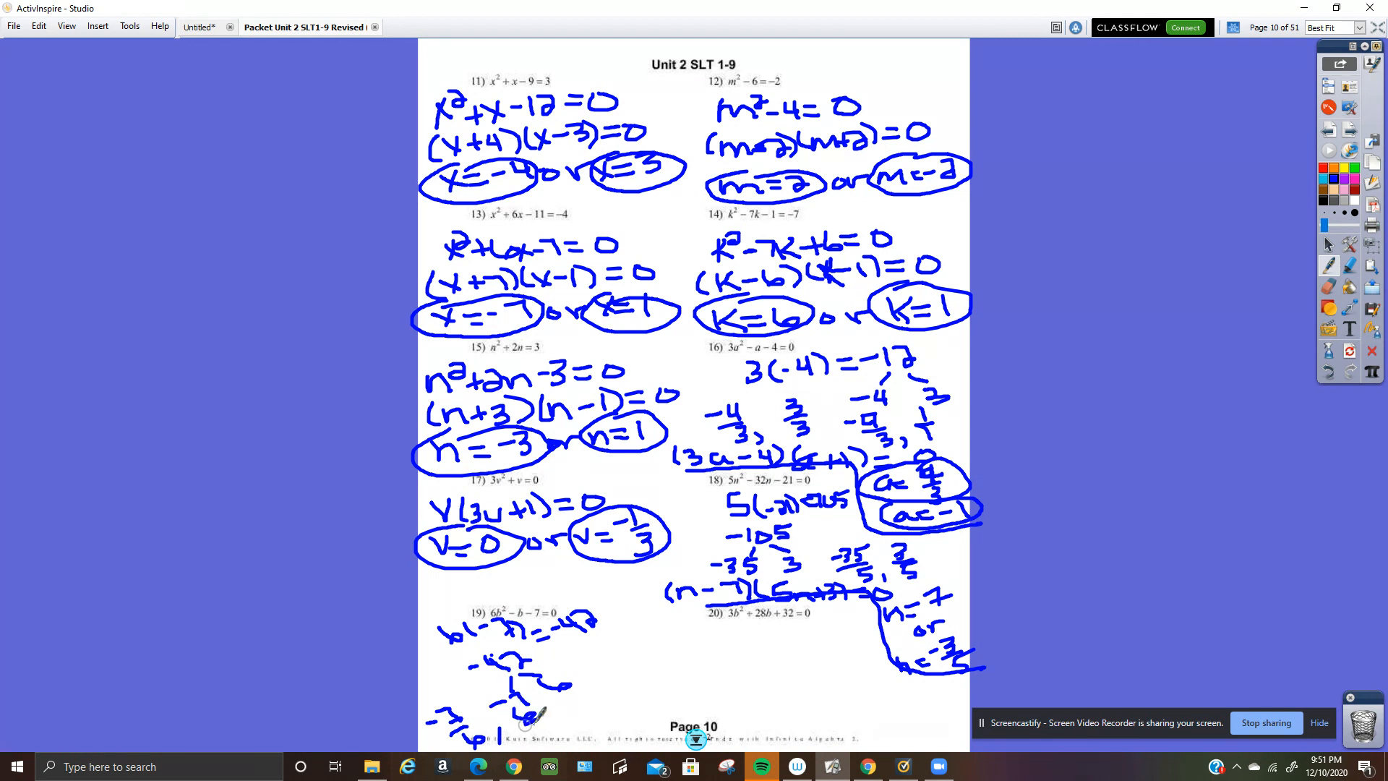
mouse_move(584, 708)
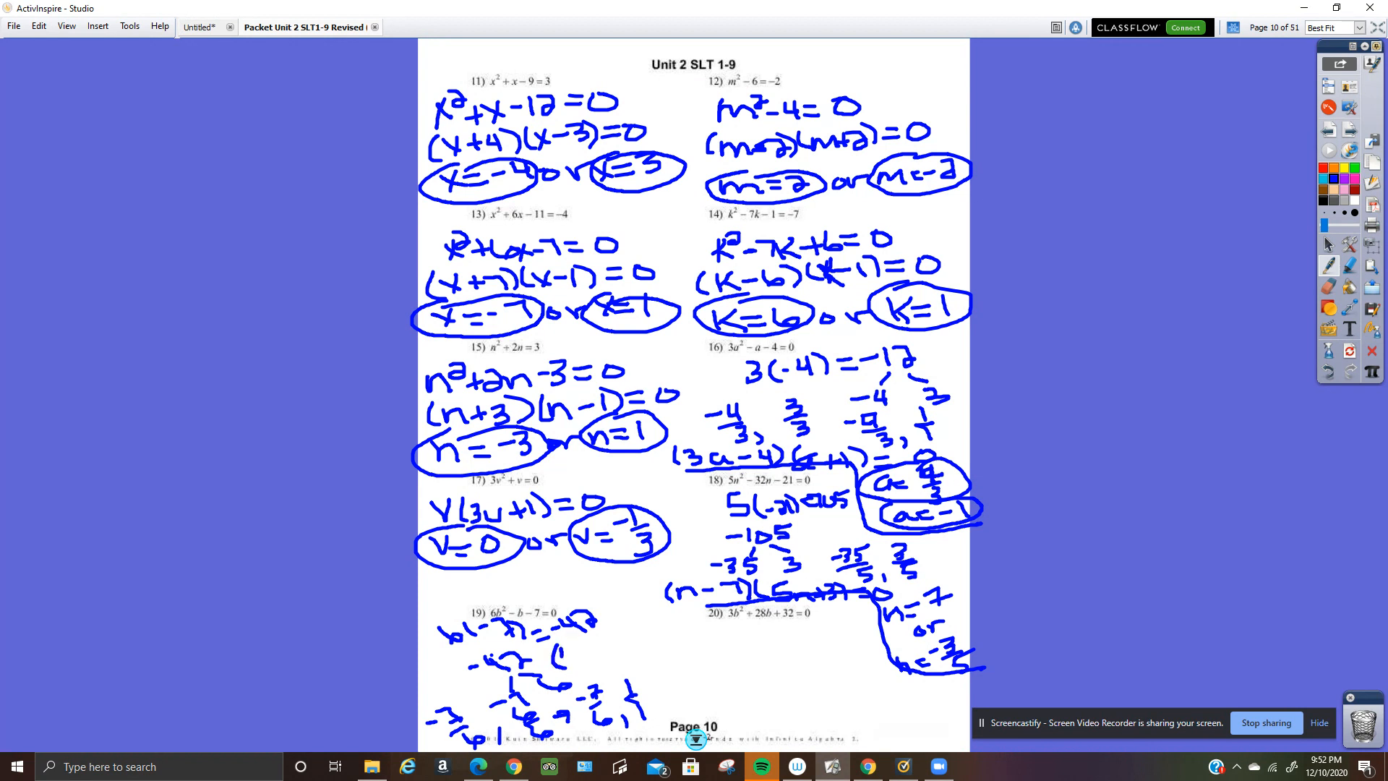
Write the factored form (6b-7)(b+1)=0 and circle b=7/6 and b=-1.
drag(548, 647, 593, 659)
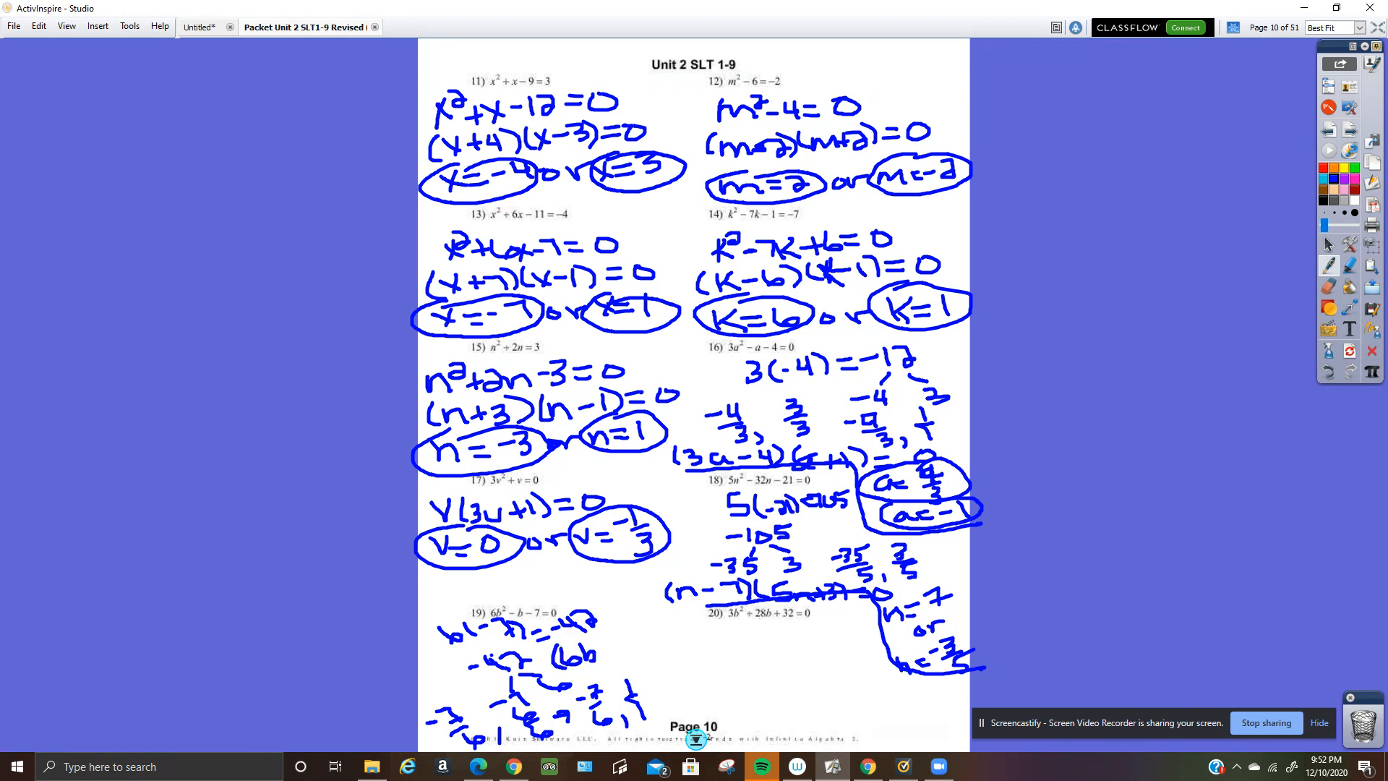
drag(589, 647, 616, 646)
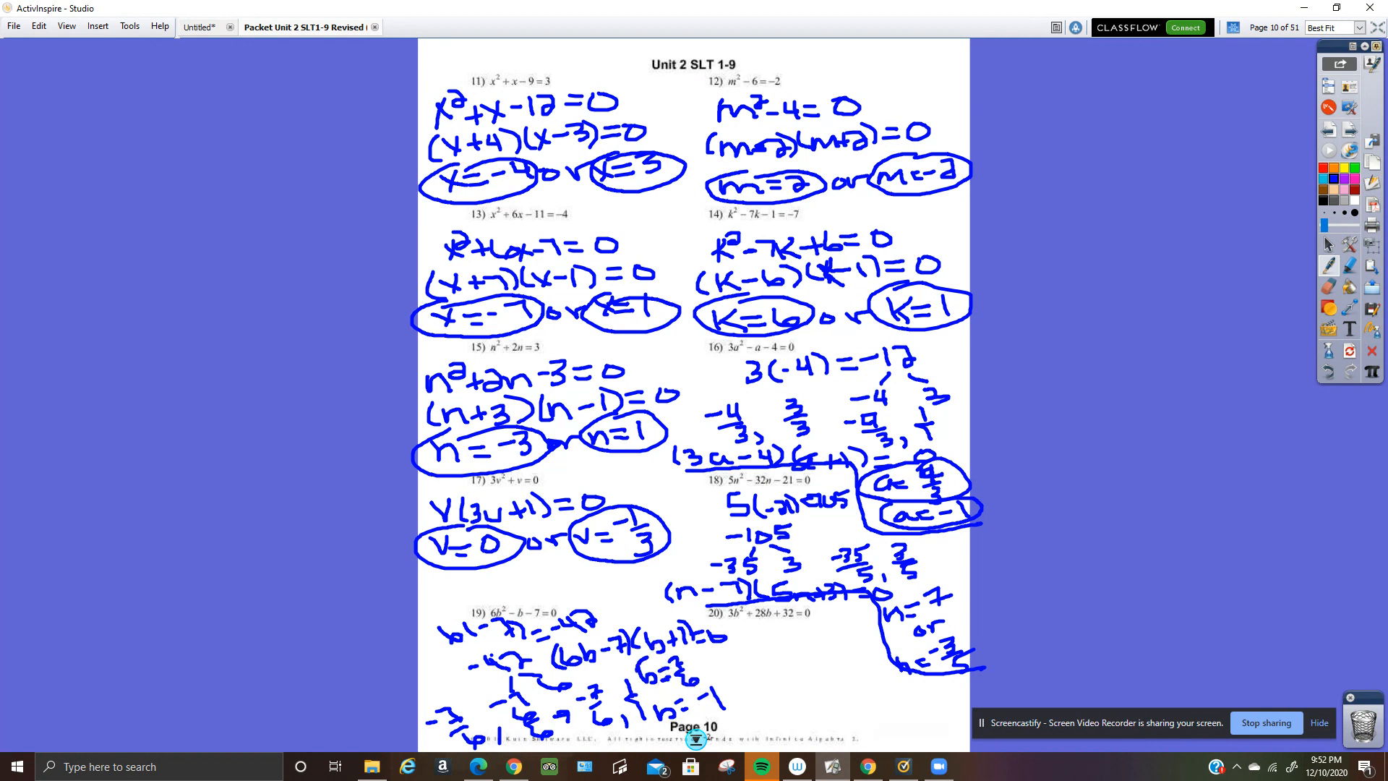
drag(646, 673, 699, 699)
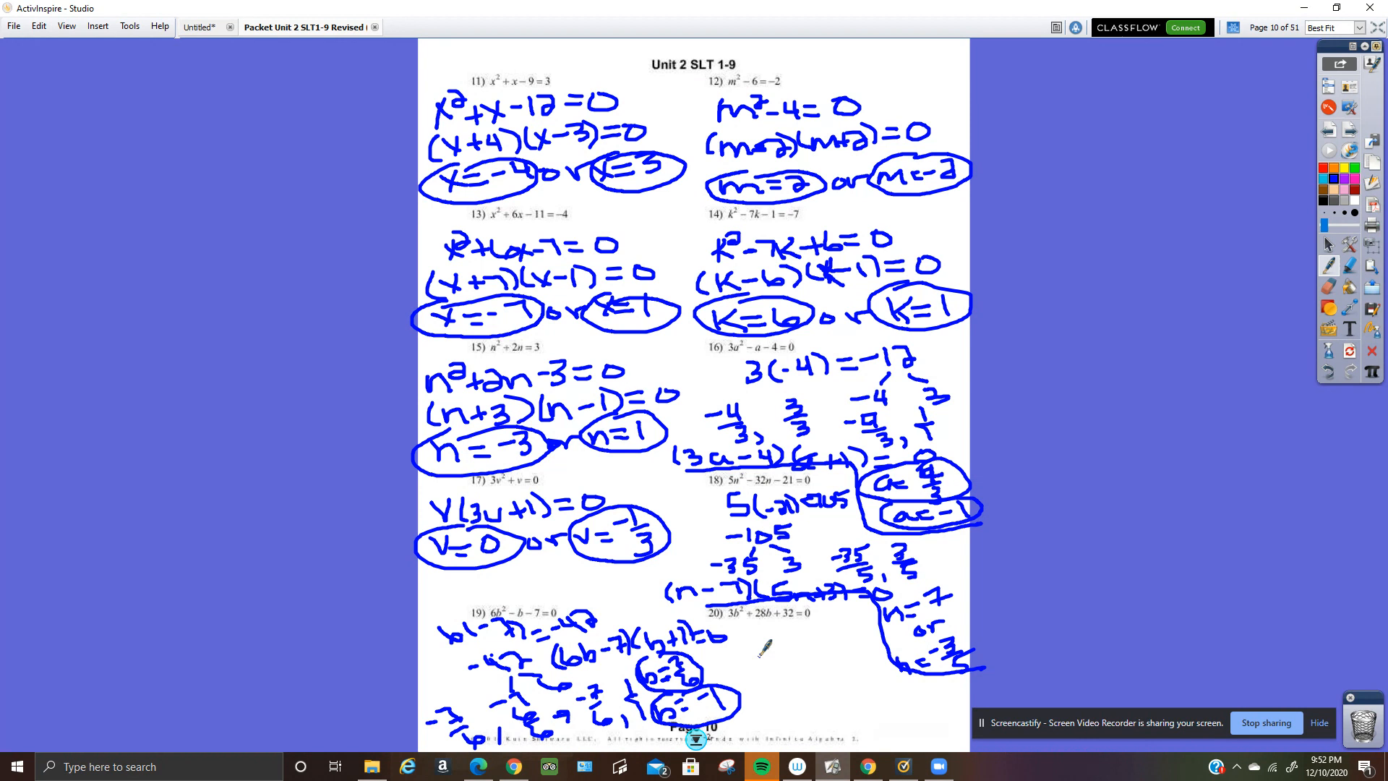
mouse_move(849, 658)
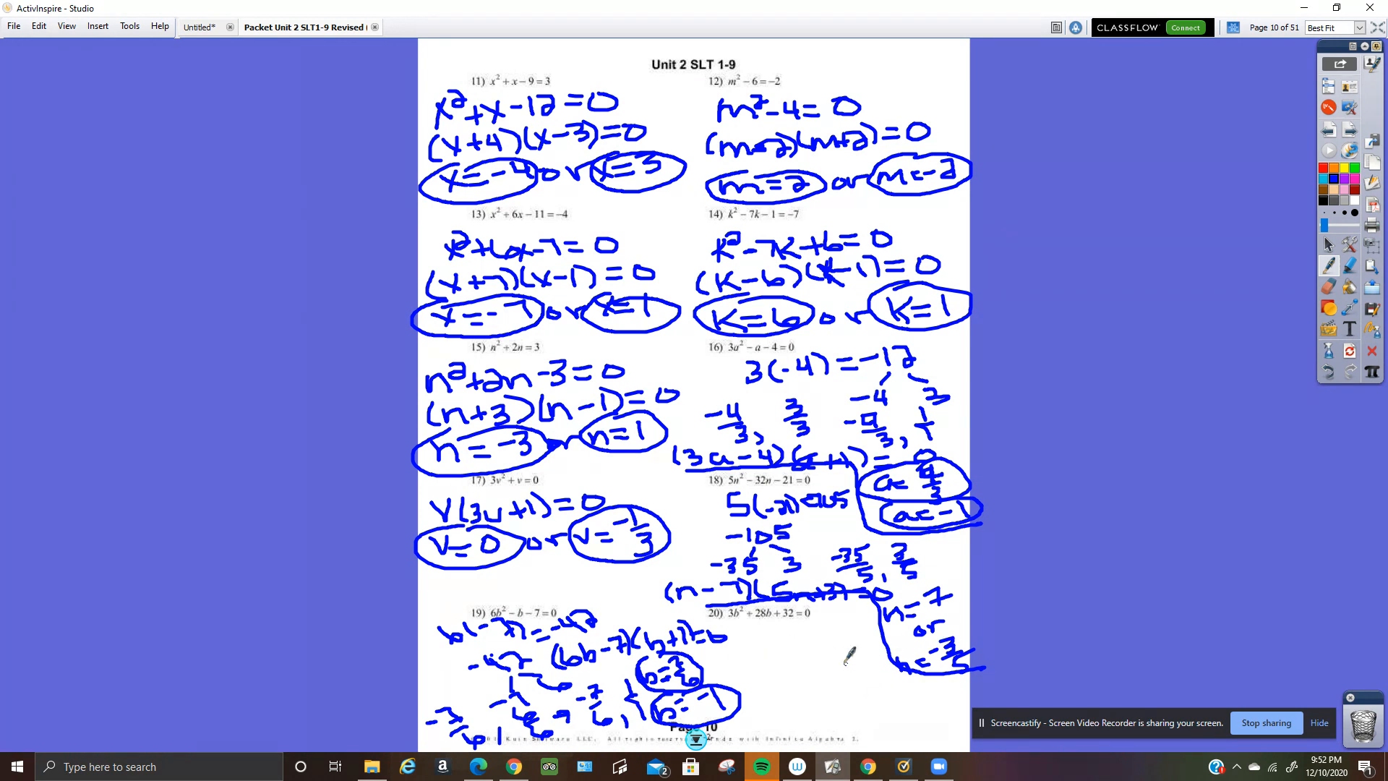
mouse_move(1230, 409)
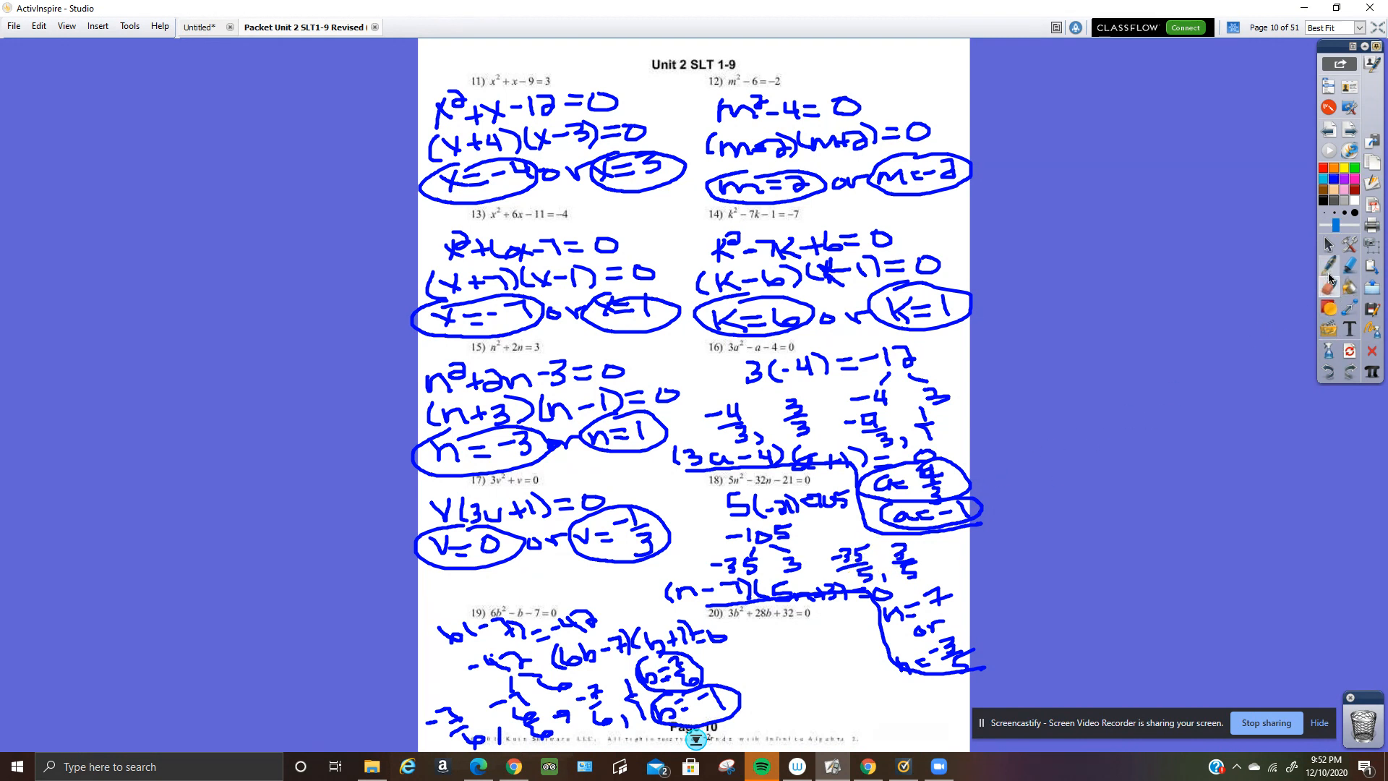
mouse_move(1329, 287)
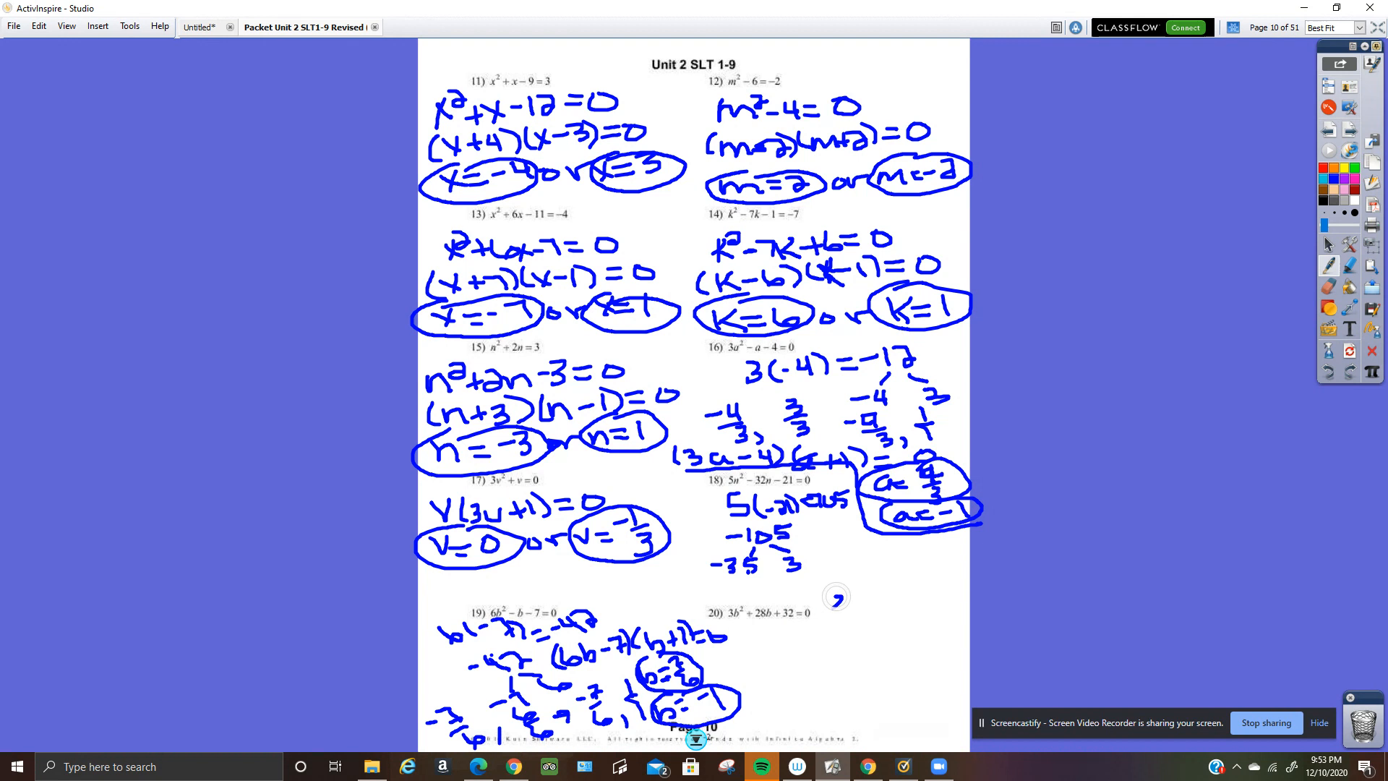
Write 3(32)=96 beside problem 20 to start its factoring work.
drag(824, 602, 885, 593)
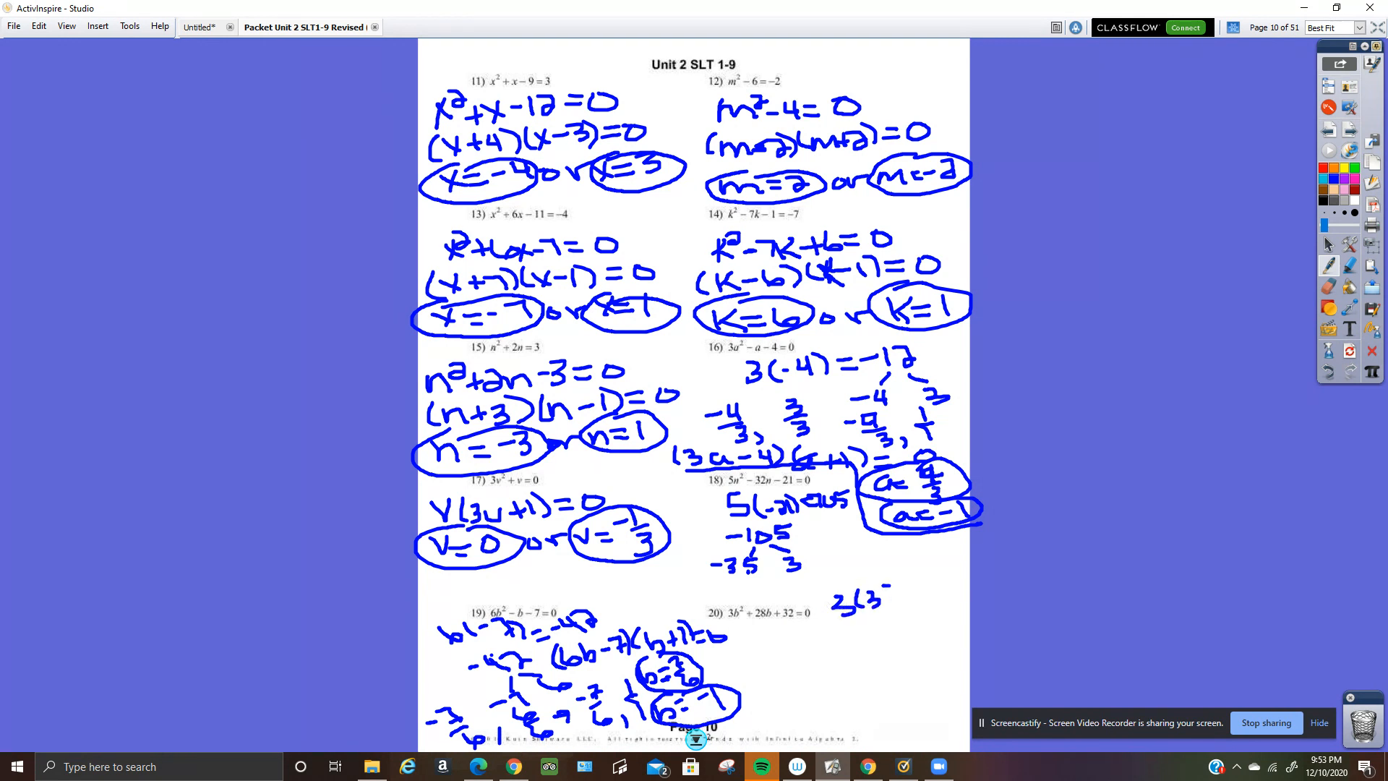
drag(872, 589, 921, 607)
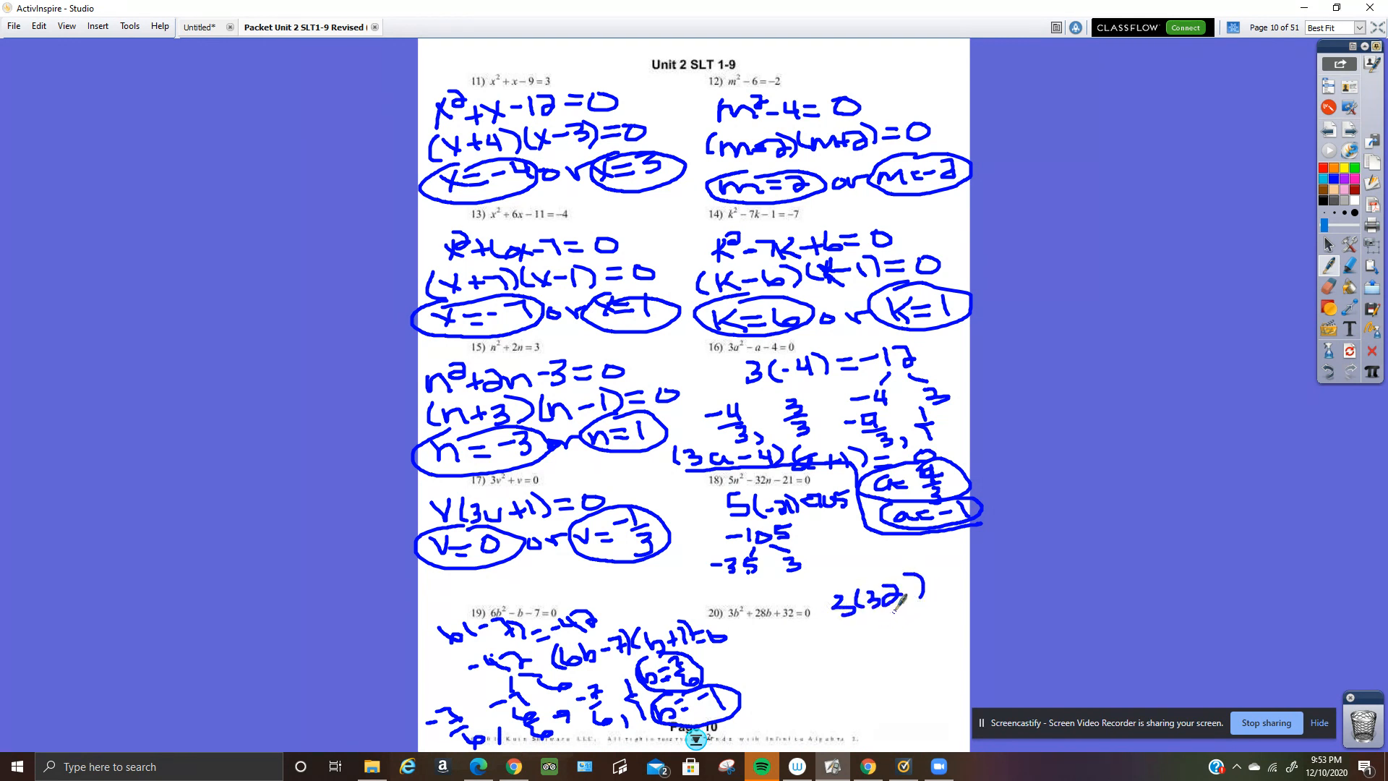
drag(903, 610, 930, 615)
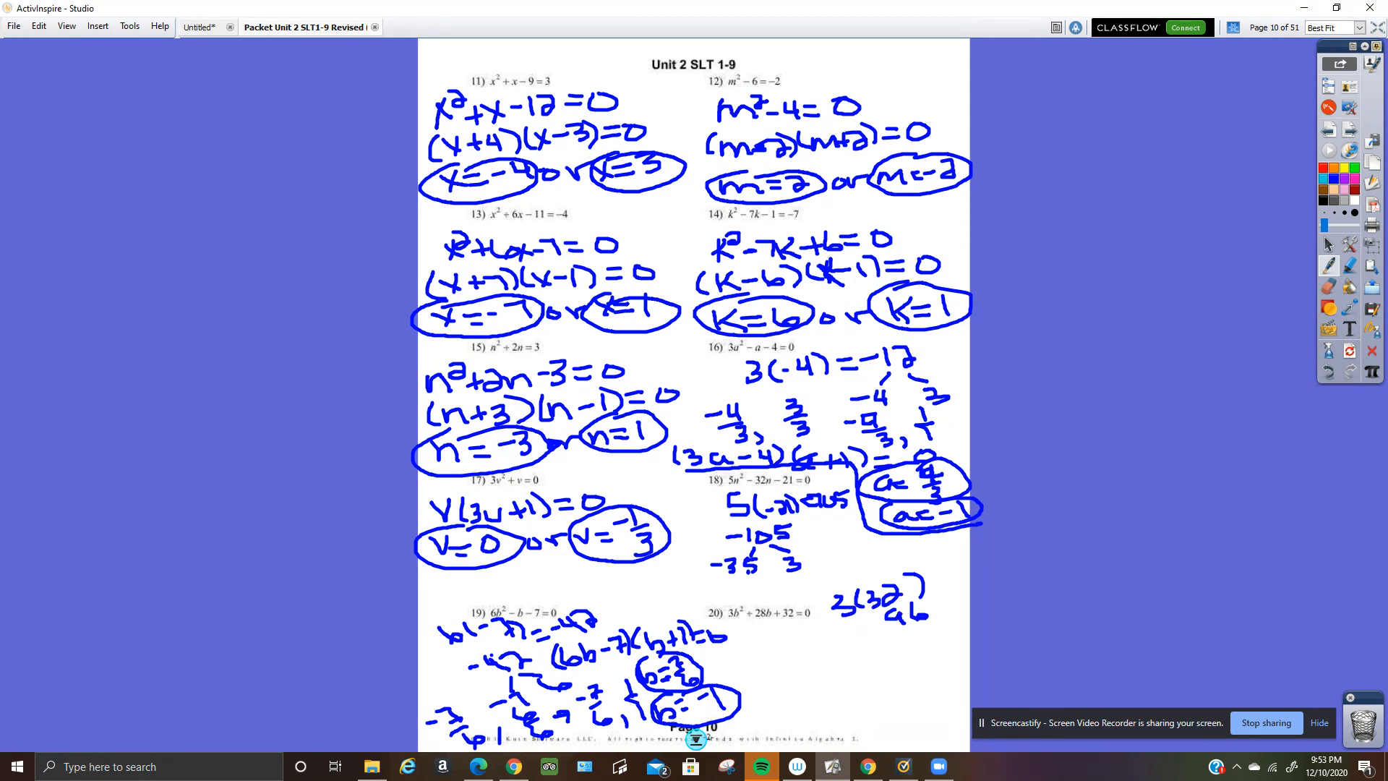
mouse_move(930, 678)
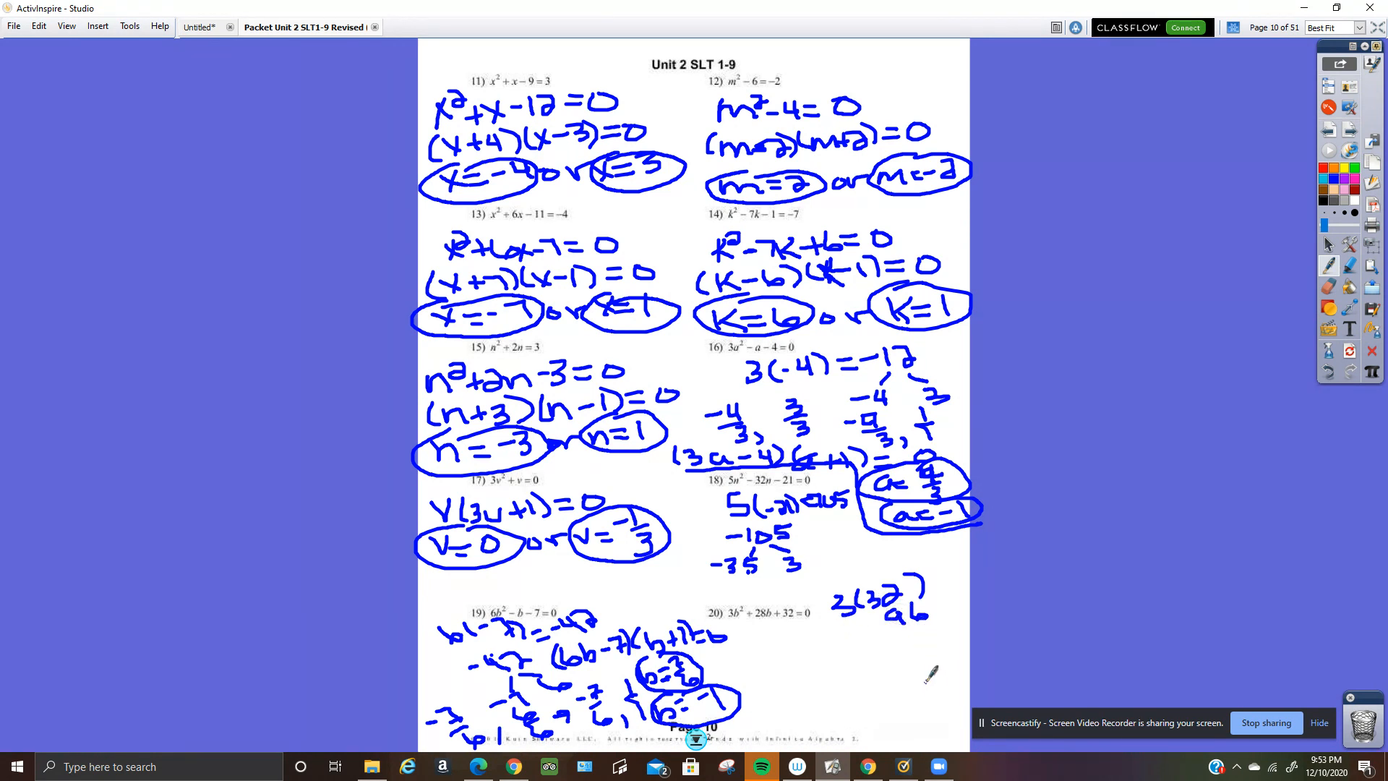
mouse_move(940, 667)
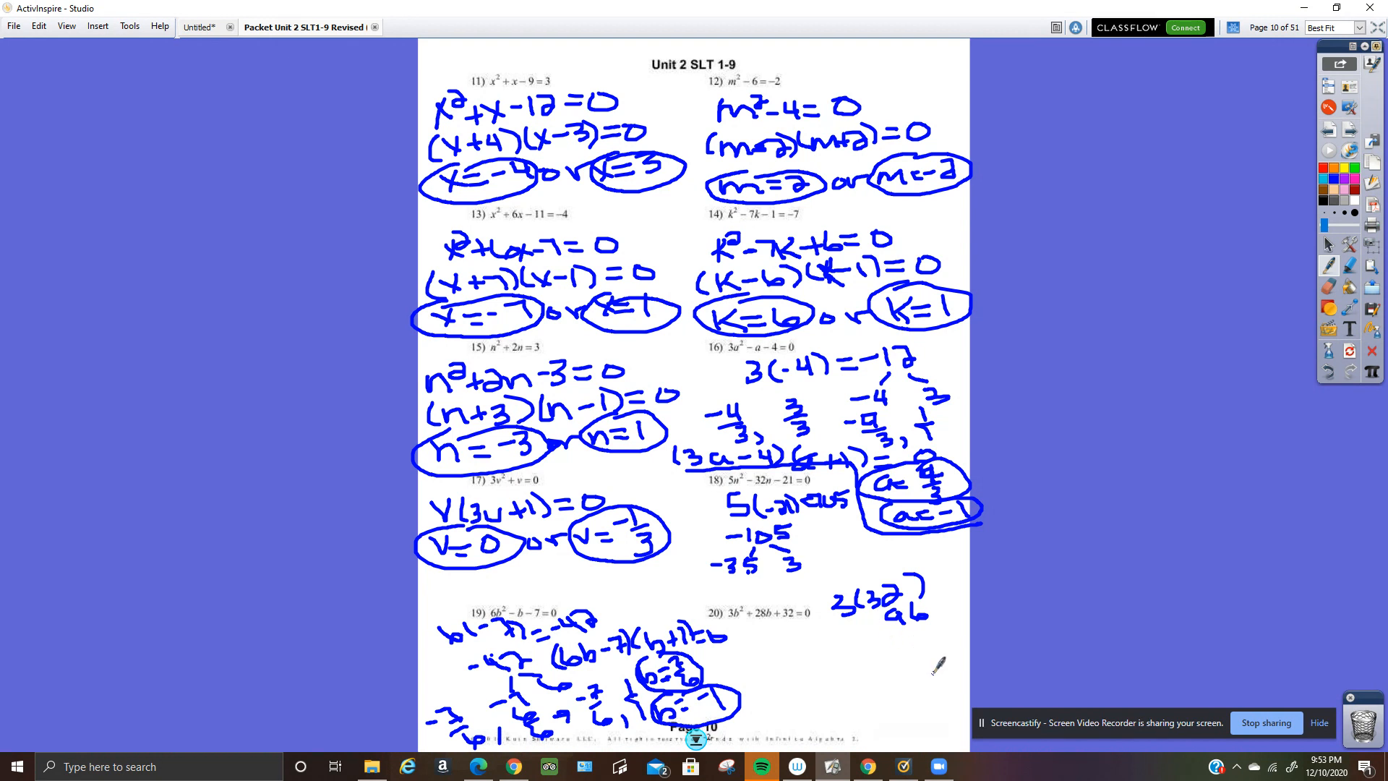
mouse_move(944, 655)
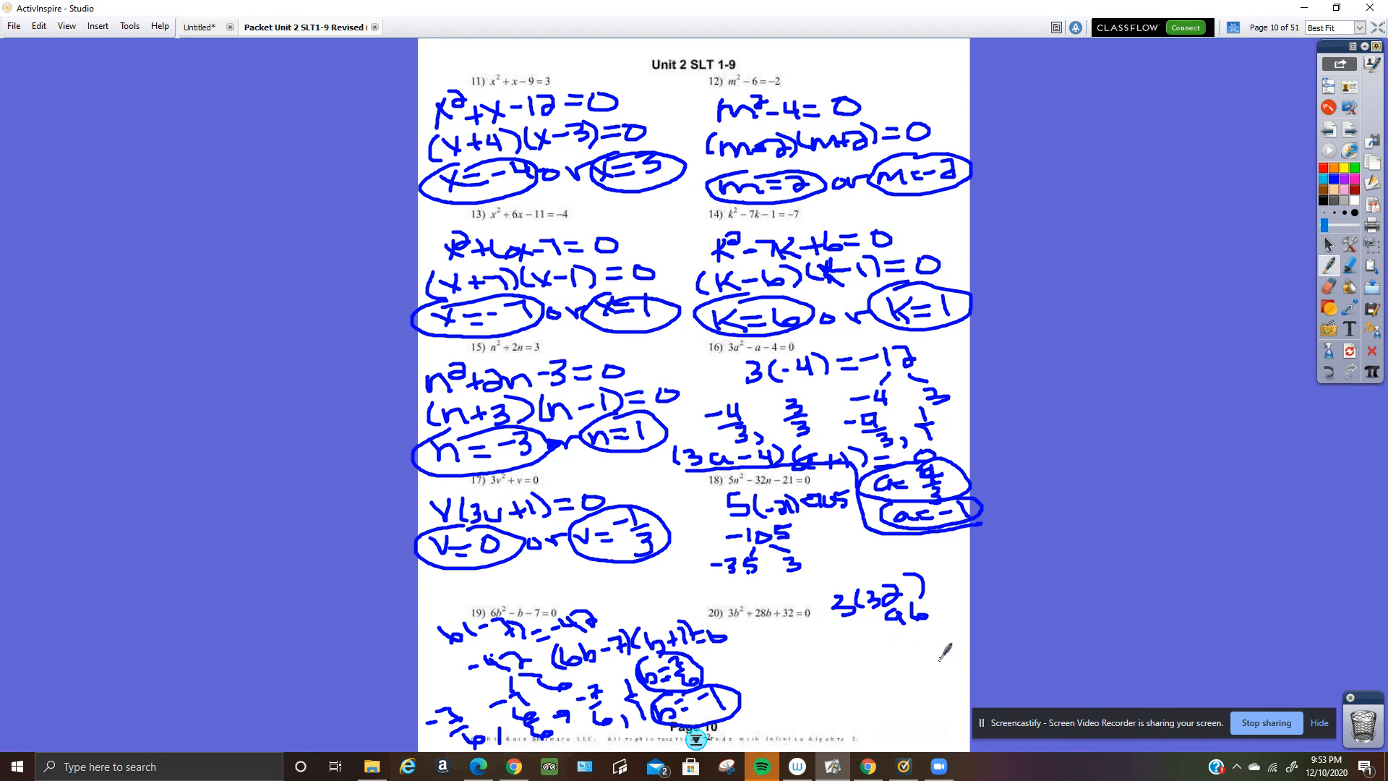
mouse_move(951, 653)
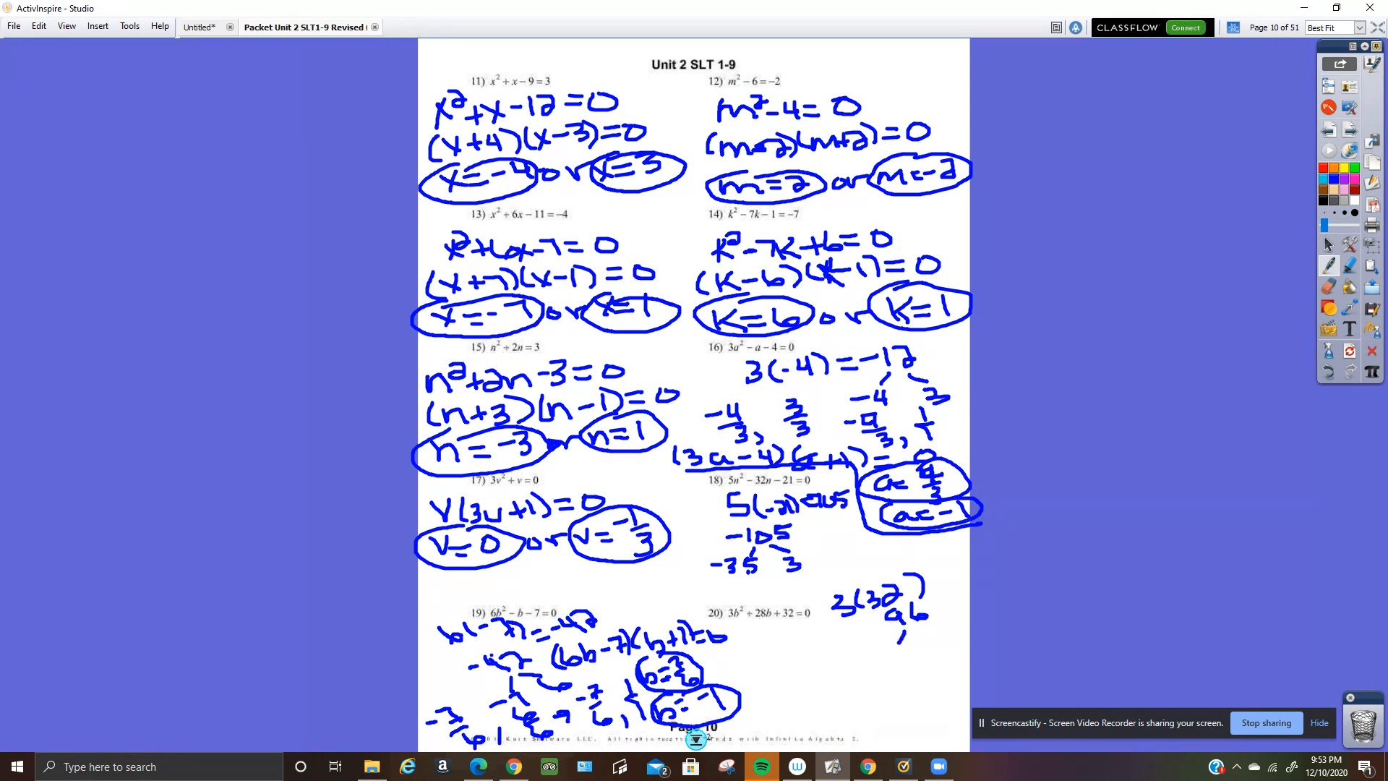
click(882, 665)
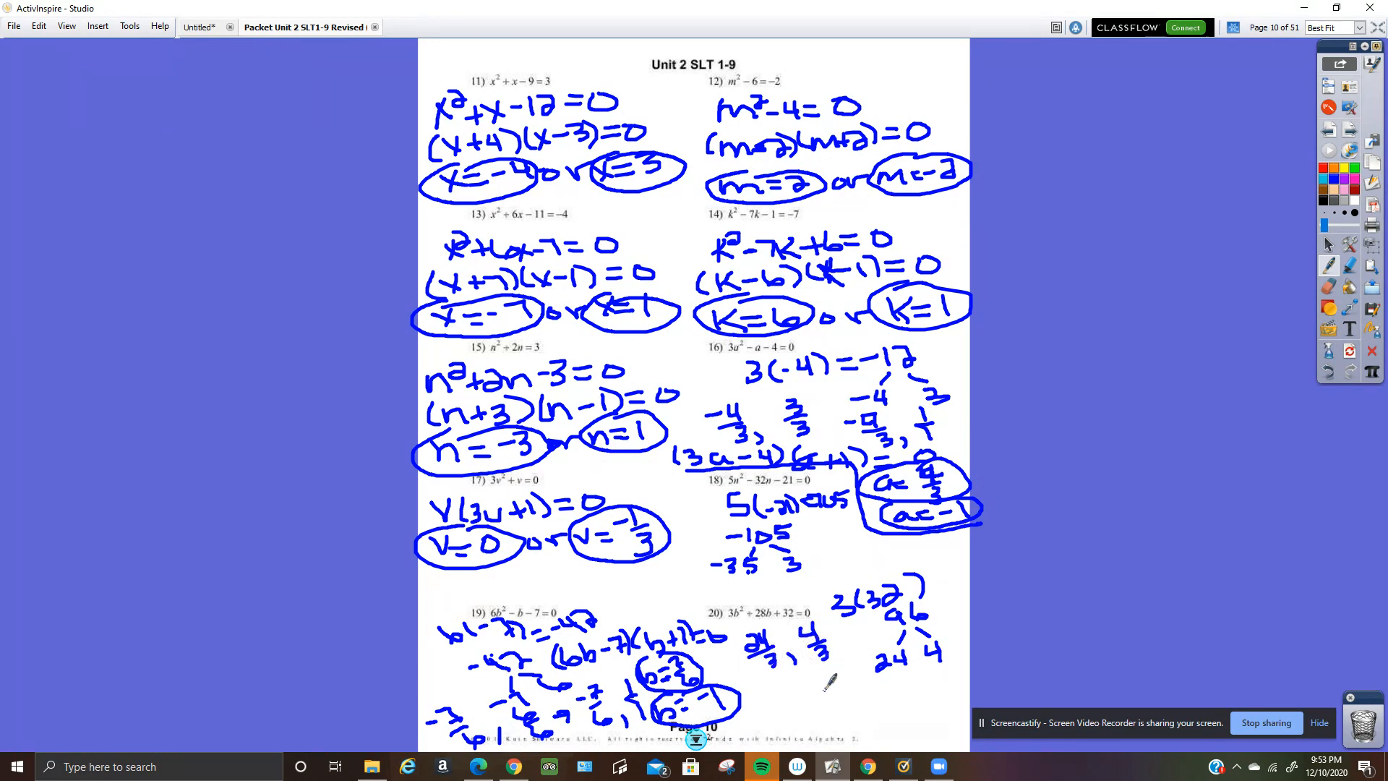
mouse_move(783, 671)
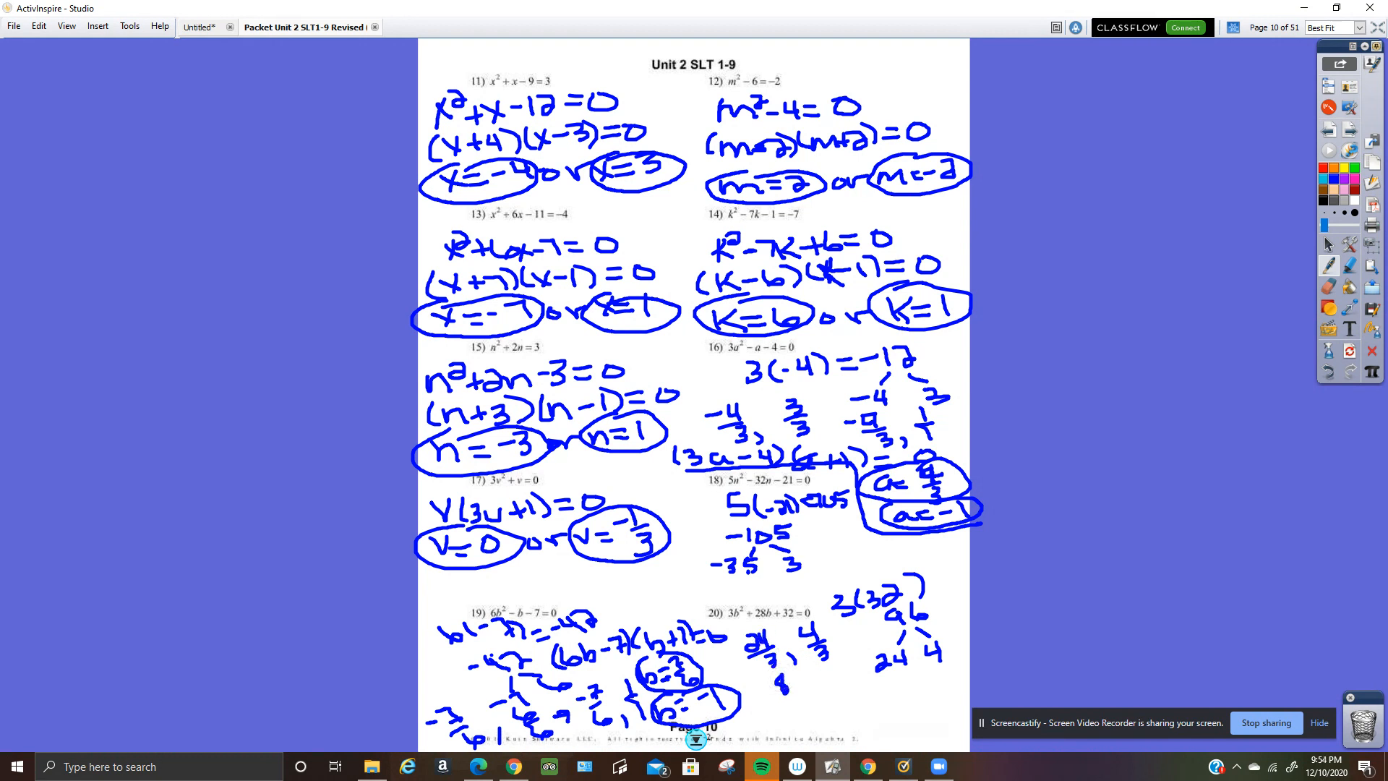
mouse_move(808, 687)
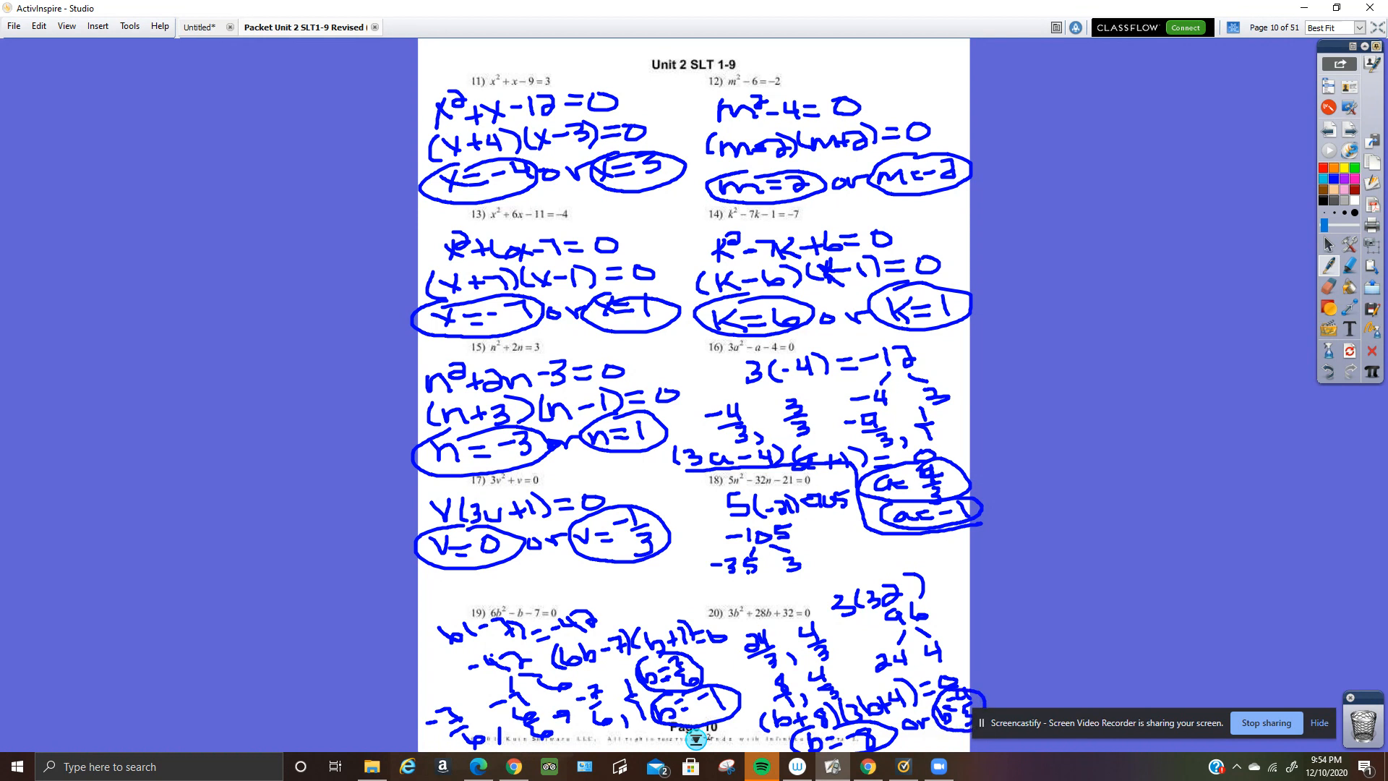
mouse_move(991, 678)
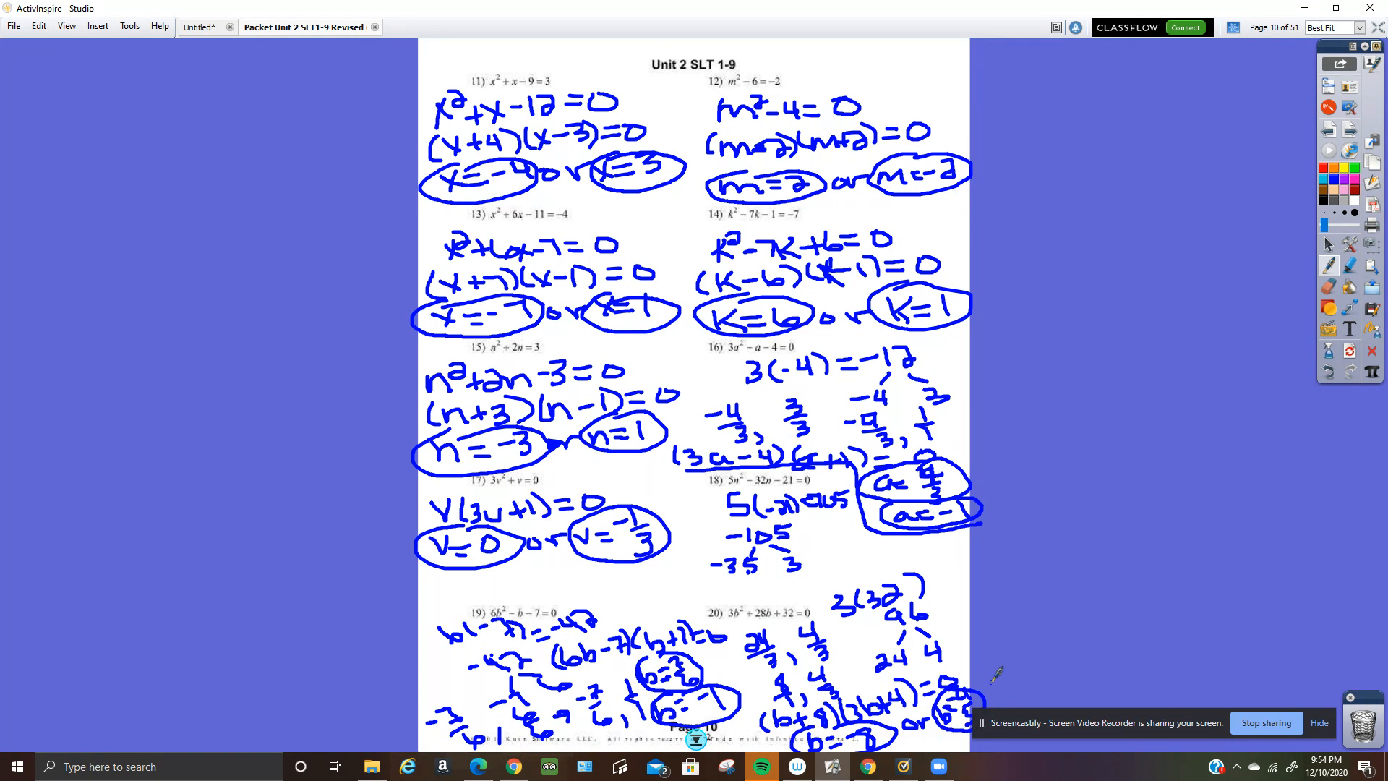
mouse_move(1254, 723)
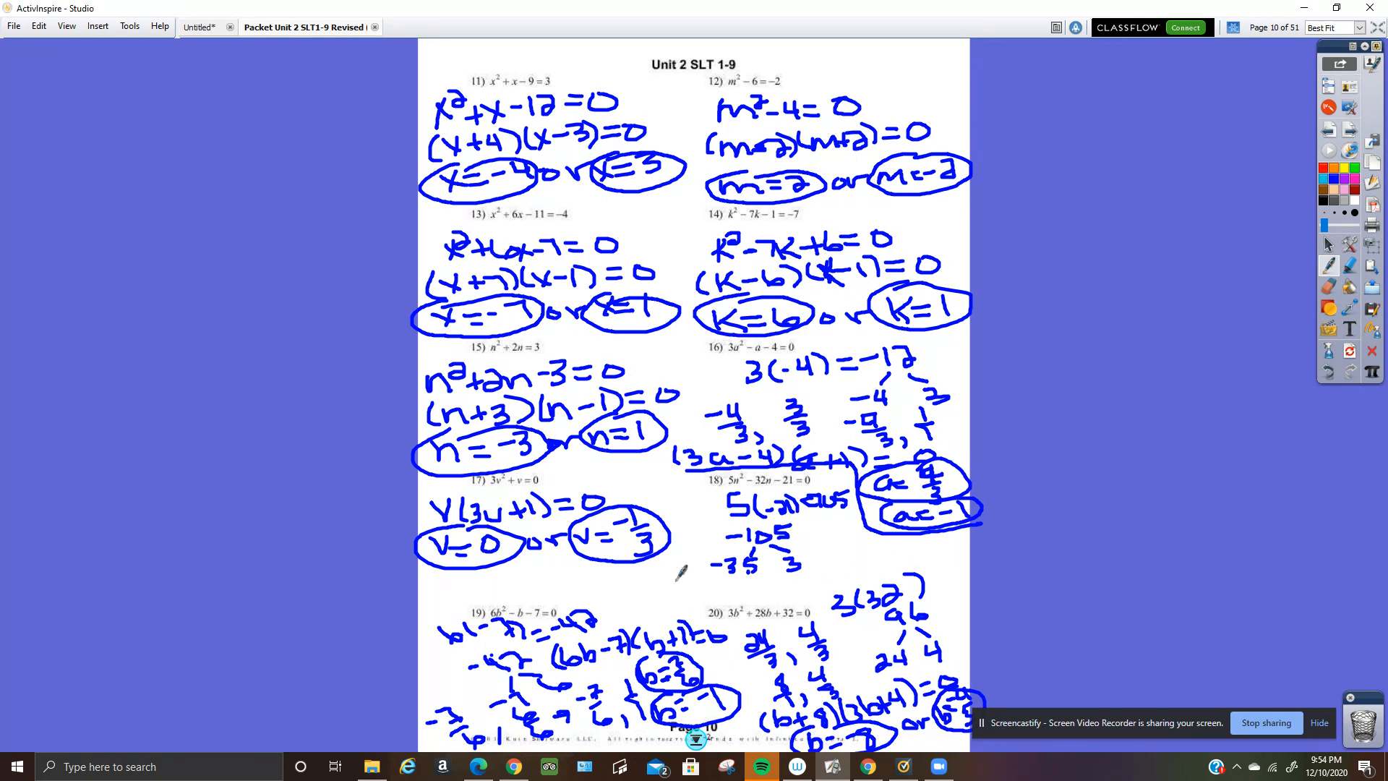
mouse_move(1095, 695)
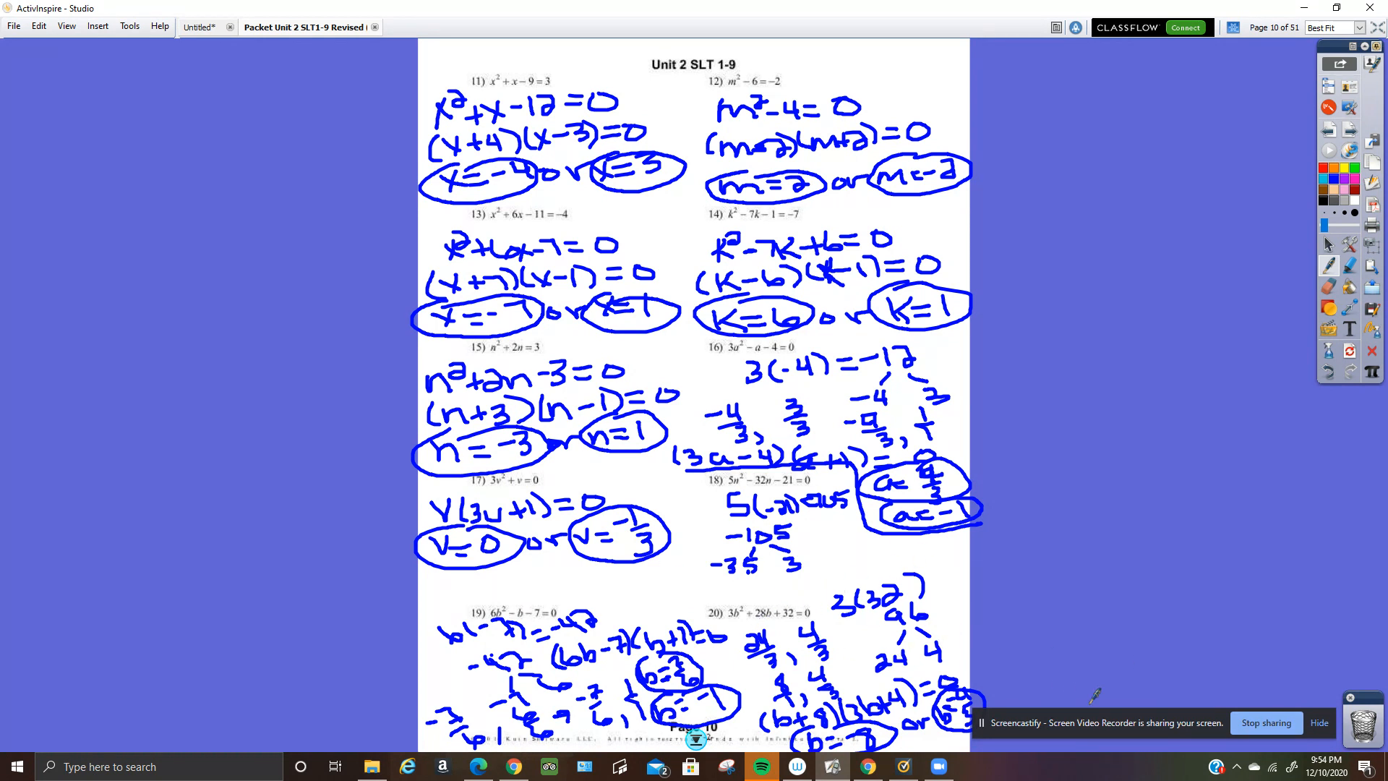
mouse_move(1255, 719)
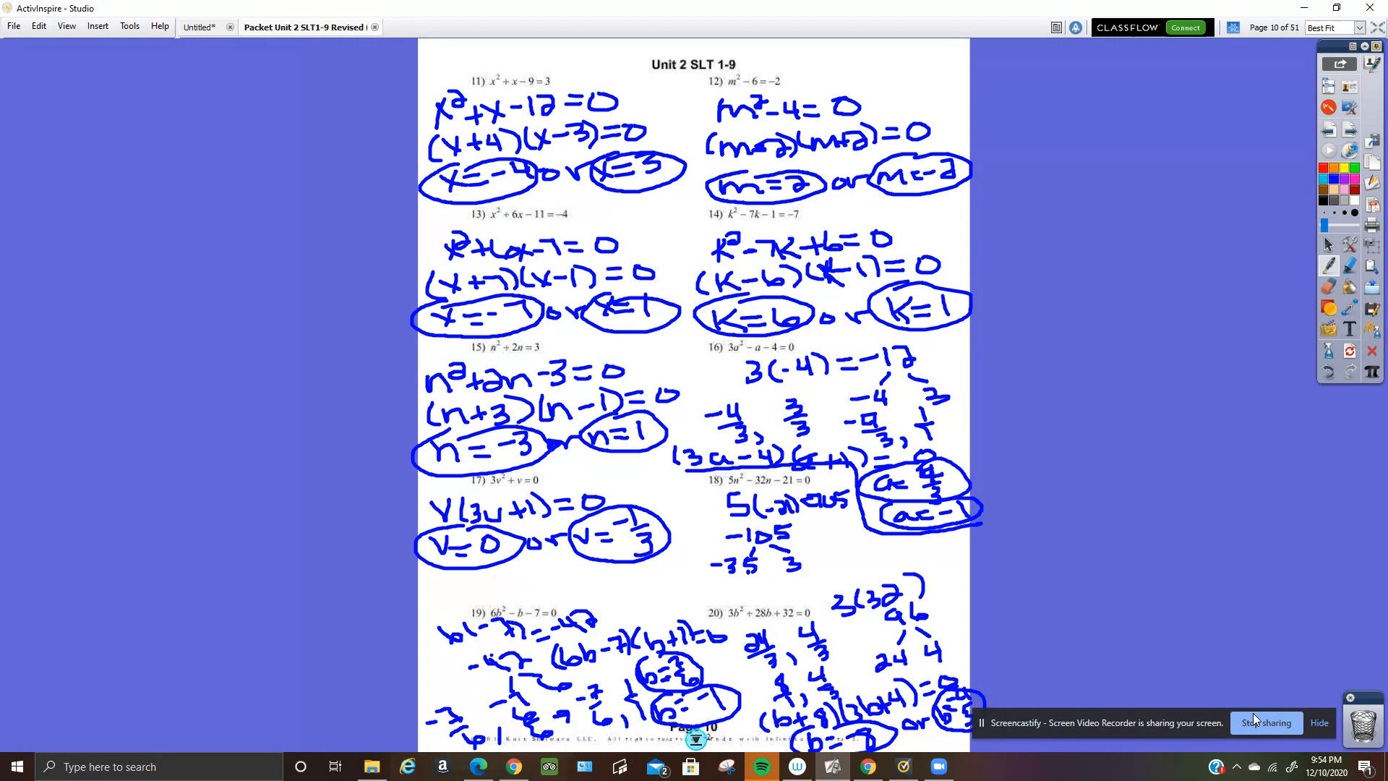